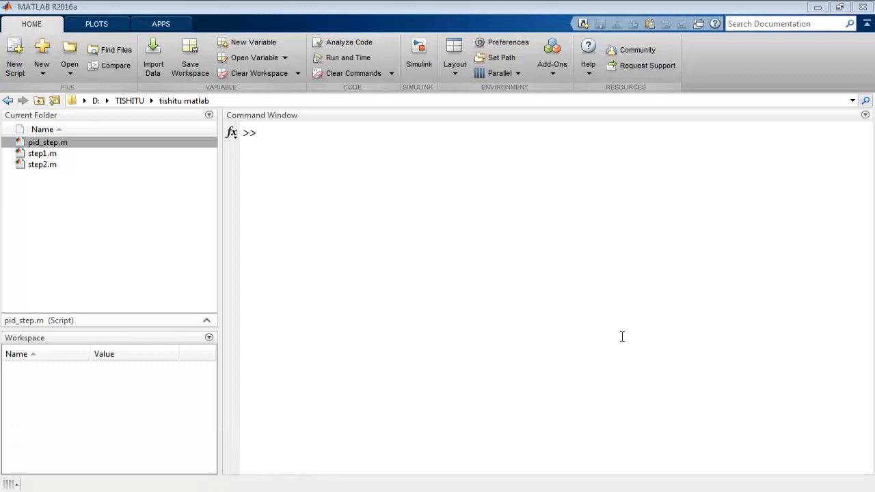
Open pid_step.m from the Current Folder panel in the Editor.
click(47, 142)
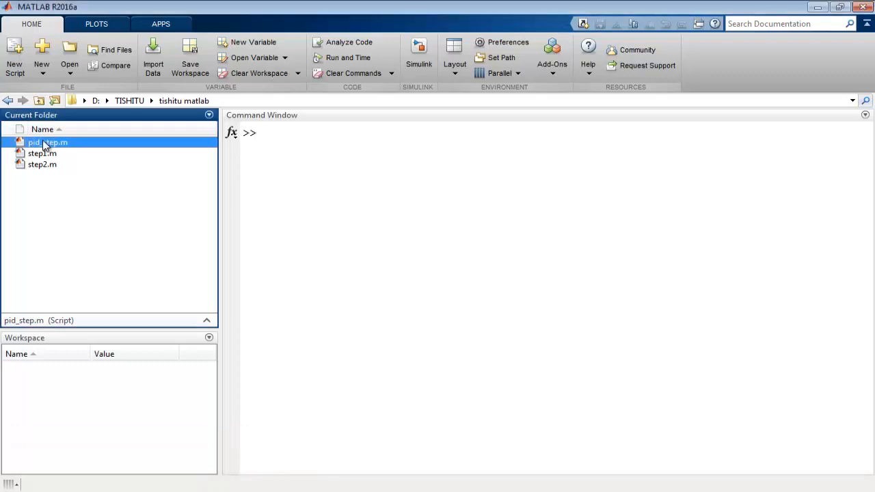
double_click(48, 142)
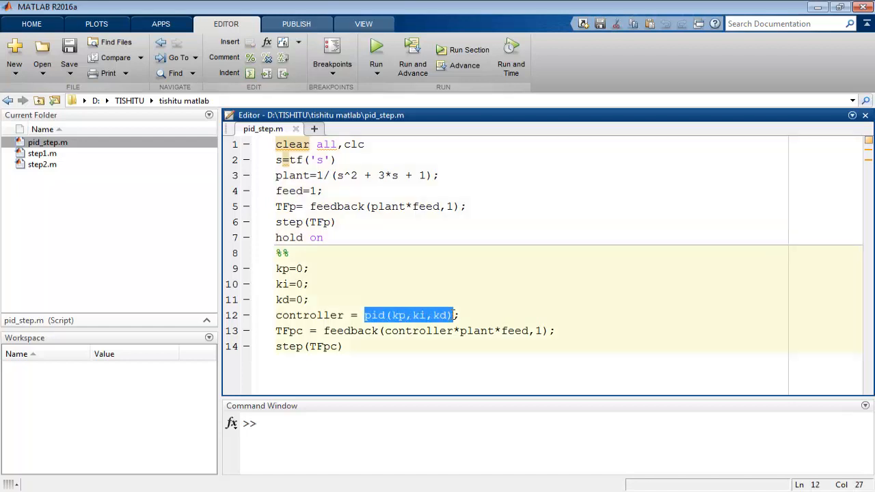
Rewrite line 12's controller as kp + ki*1/s + kd*s in place of pid(kp,ki,kd).
text(k)
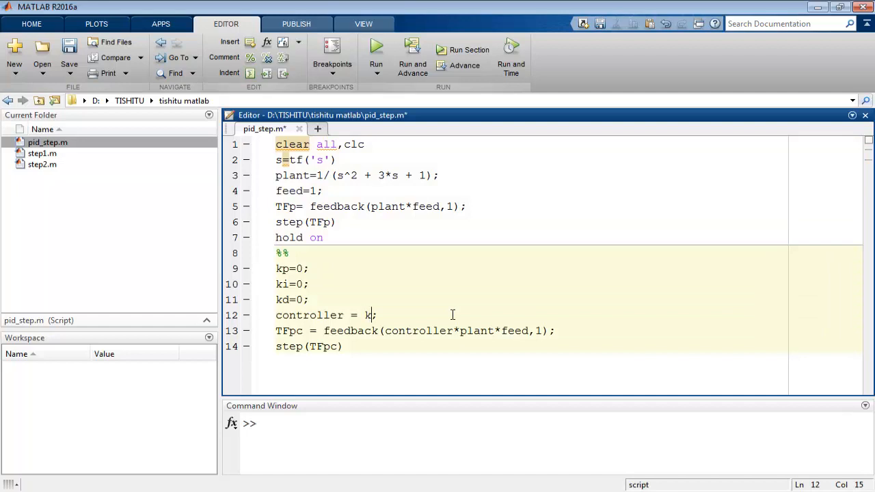
text(p +)
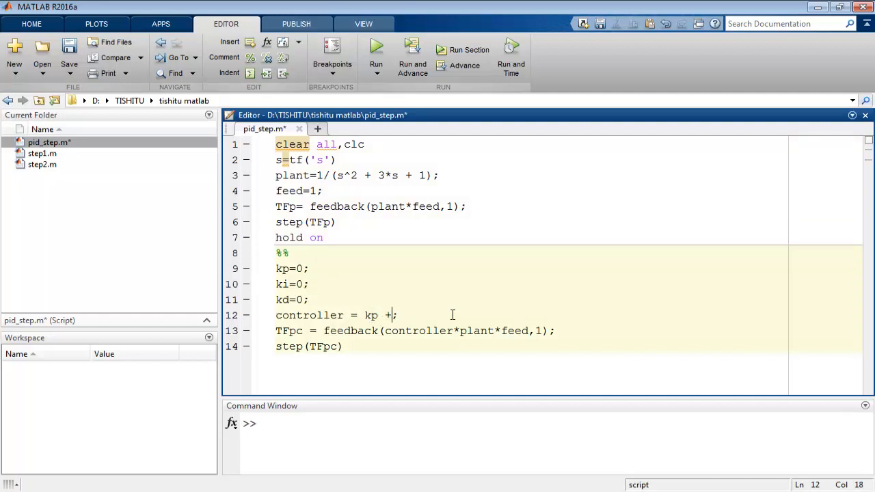
text(ki*)
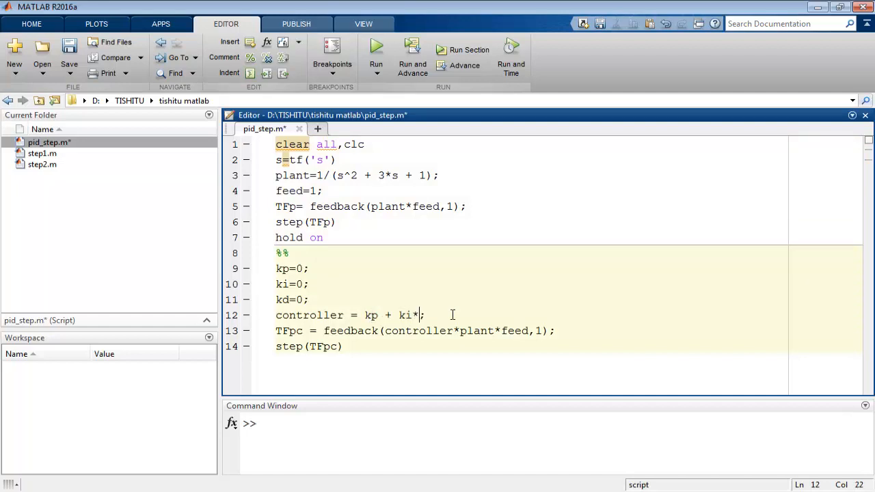
text(1/s)
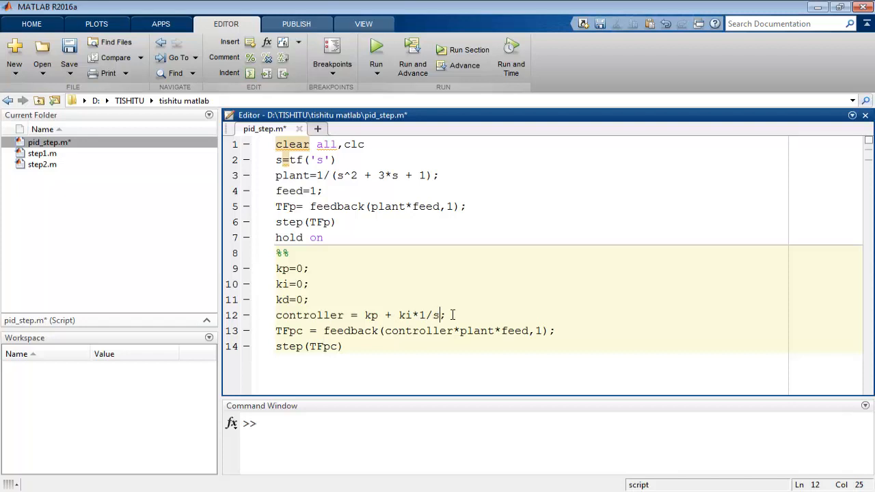
text(+)
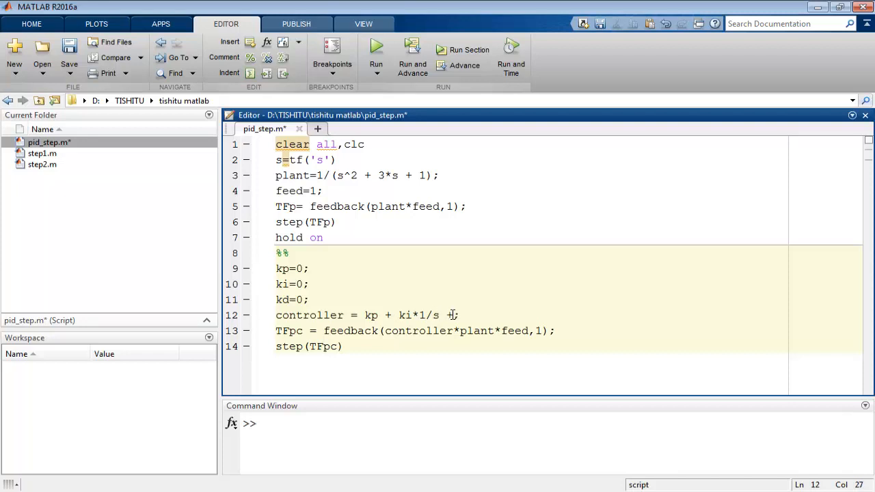
text(kd)
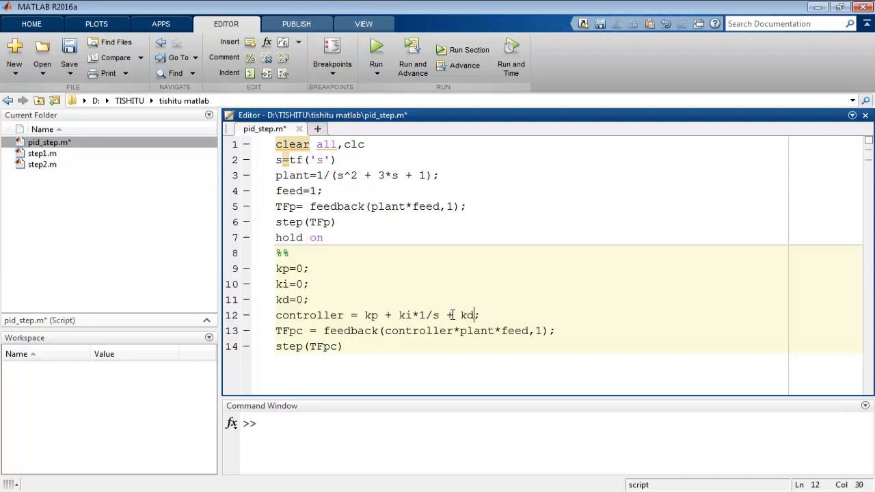
text(*s)
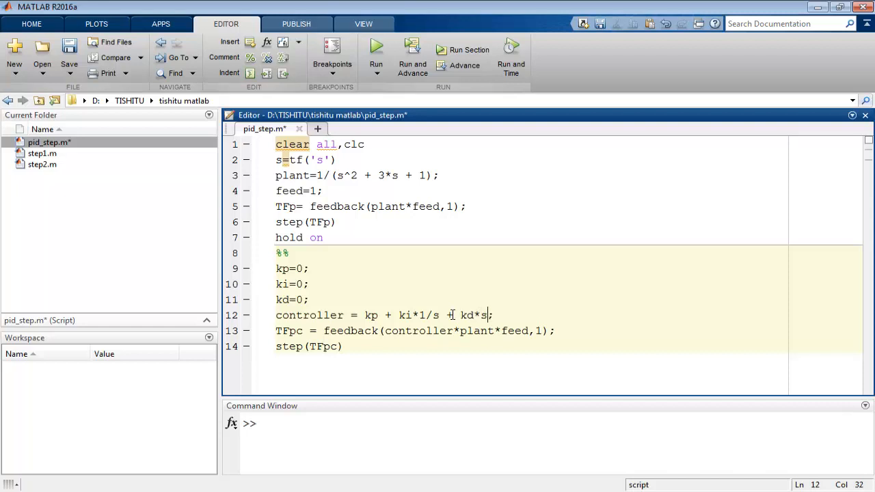
Save and run pid_step.m, producing a step response settling at 0.5 amplitude.
click(376, 49)
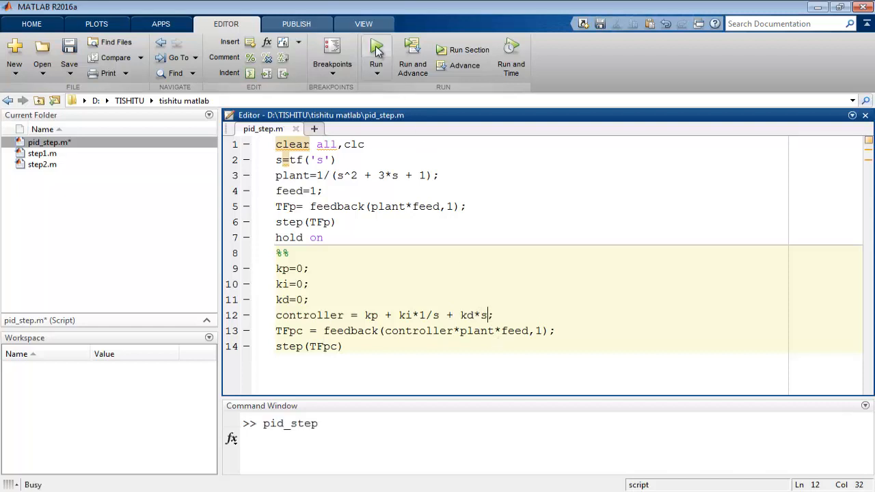
click(376, 55)
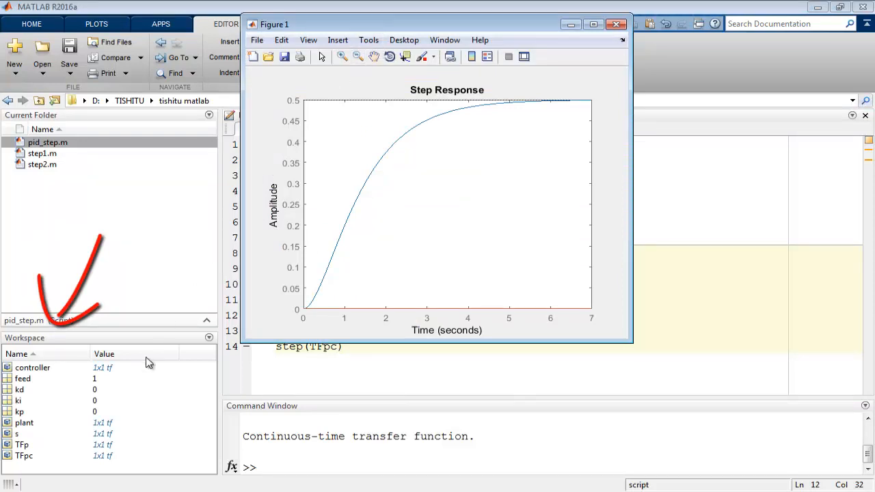
mouse_move(139, 384)
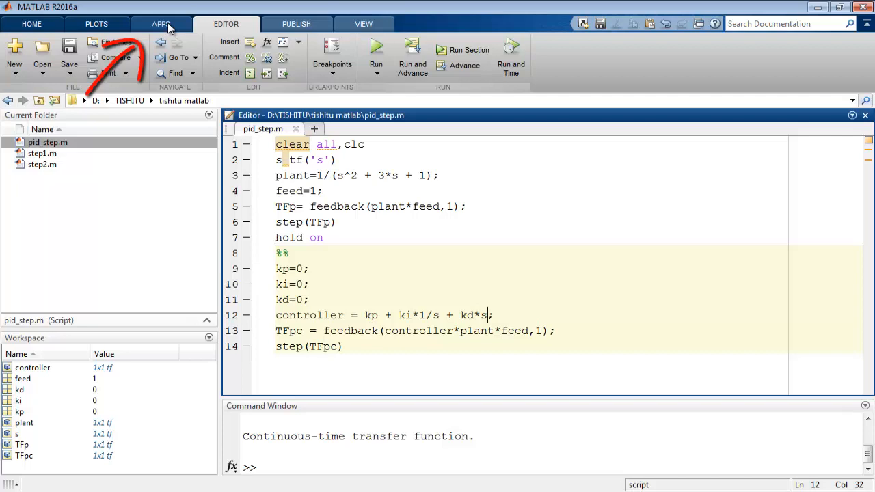
Launch PID Tuner from the APPS gallery.
click(161, 23)
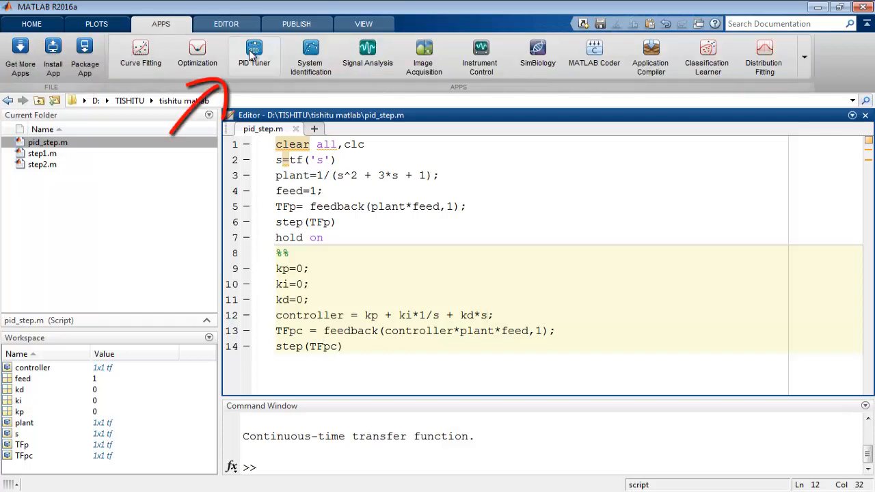
click(254, 54)
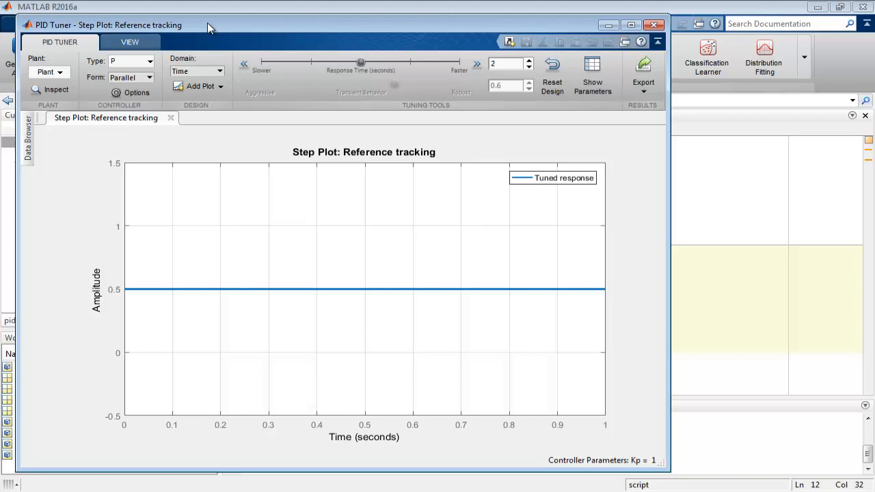
mouse_move(81, 76)
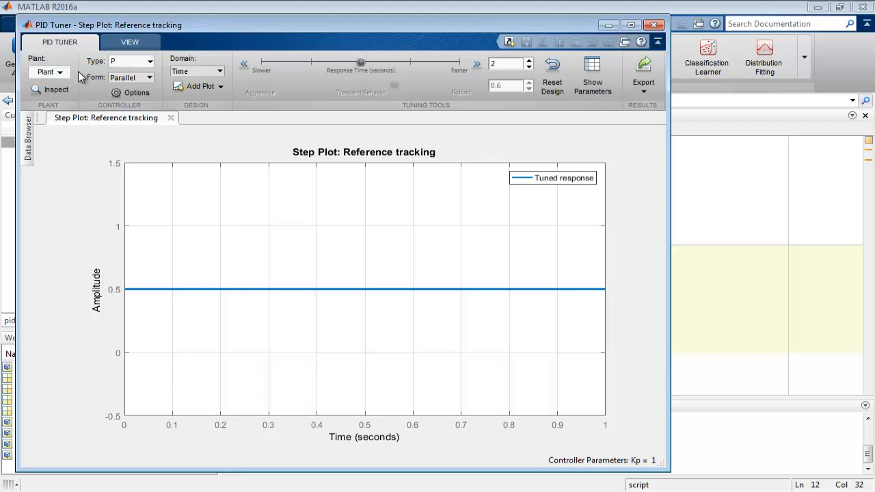
Import workspace system TFp as the plant, retuning P control to Kp ≈ 8.748.
click(48, 71)
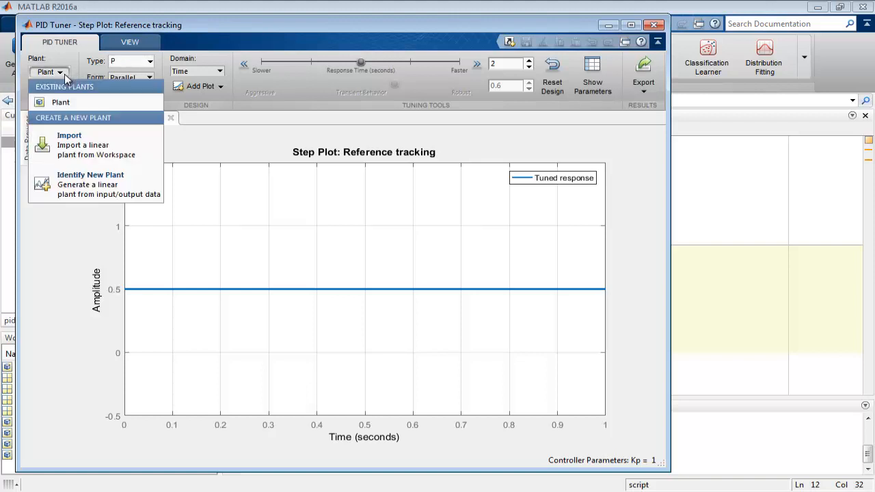
mouse_move(80, 144)
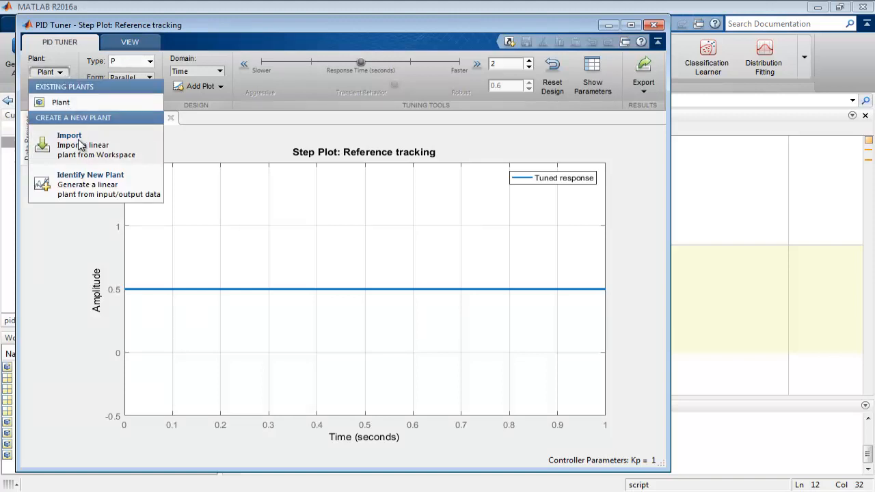
click(69, 143)
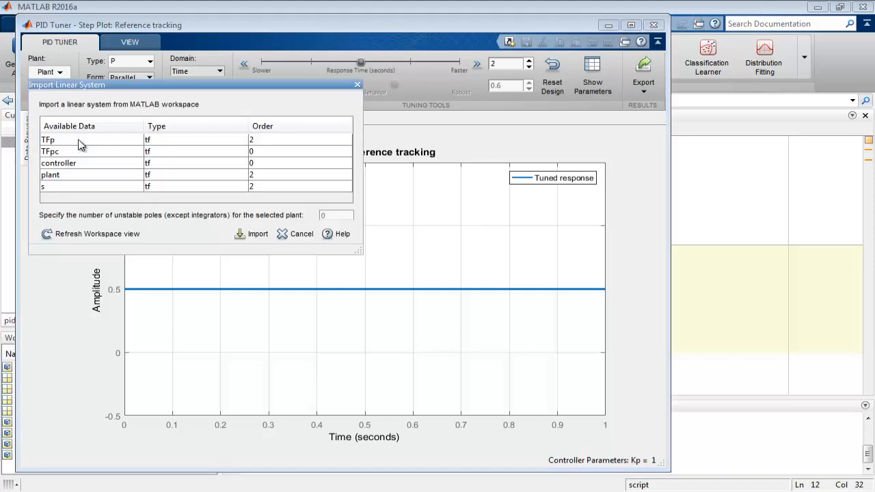
mouse_move(82, 175)
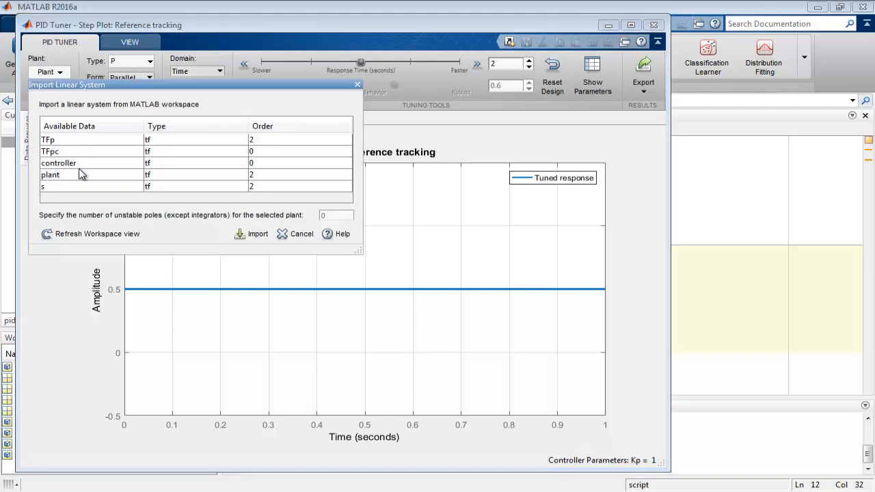
click(48, 139)
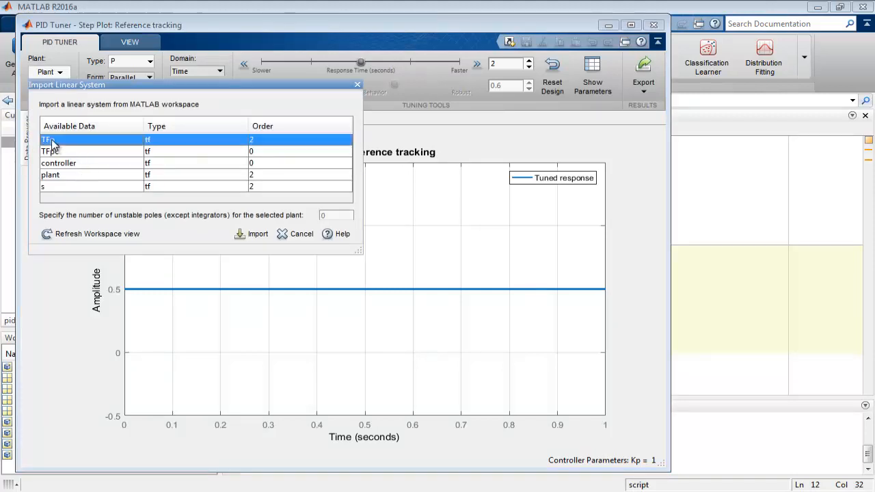
click(257, 233)
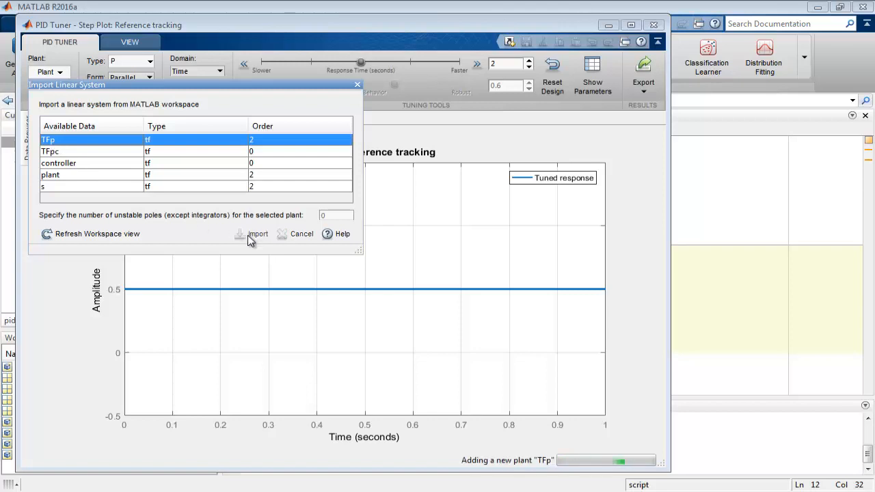
click(257, 234)
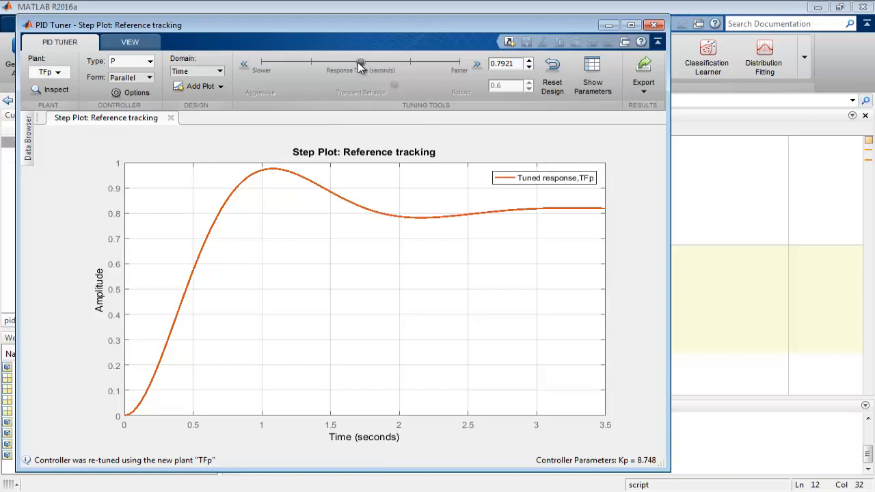
Push the Response Time slider to 0.07921 s, raising Kp to ≈ 640.1 with strong oscillation.
drag(361, 64, 262, 64)
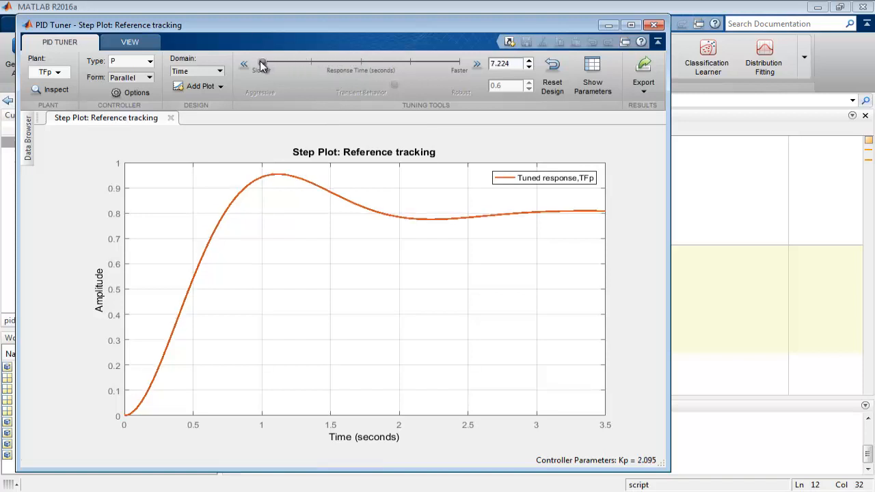
drag(260, 64, 262, 65)
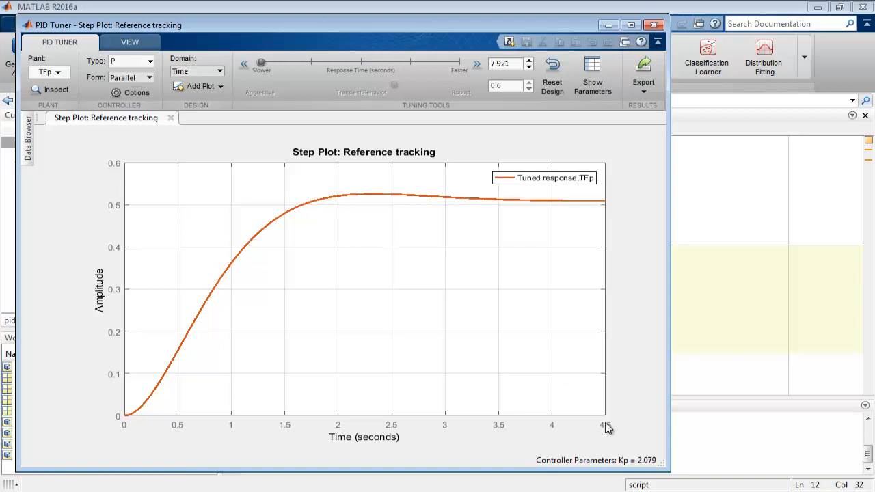
mouse_move(645, 470)
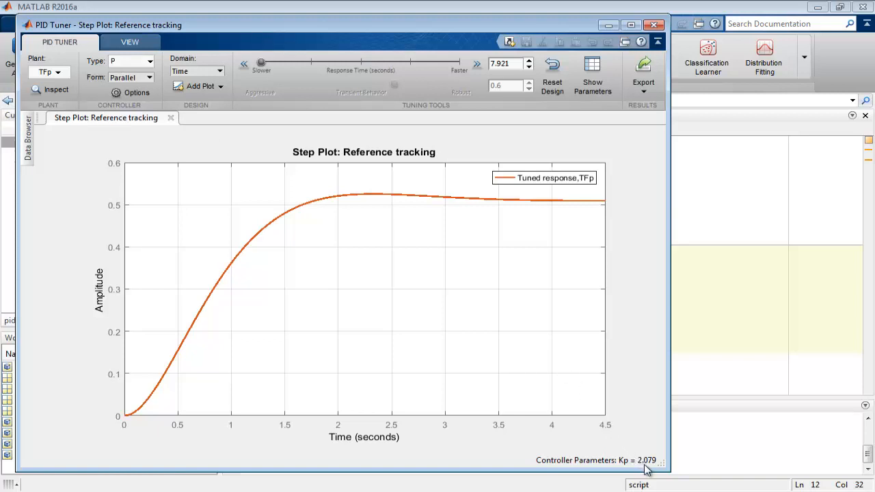
mouse_move(624, 435)
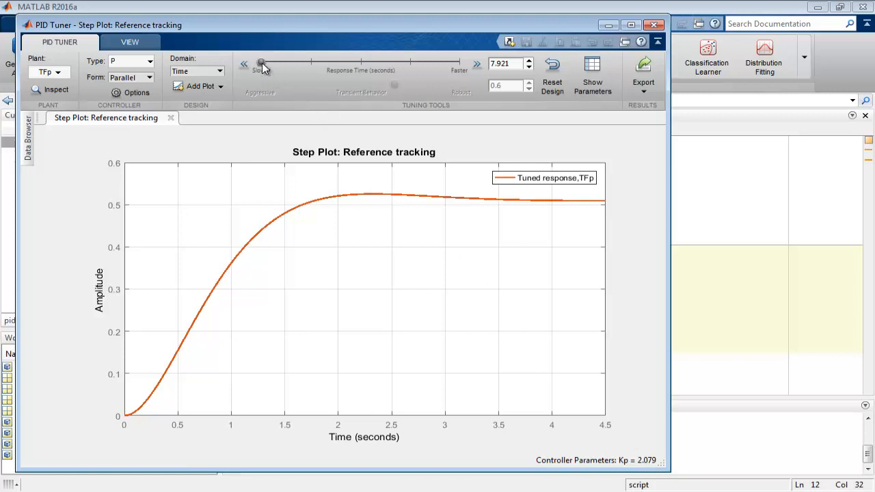
mouse_move(265, 67)
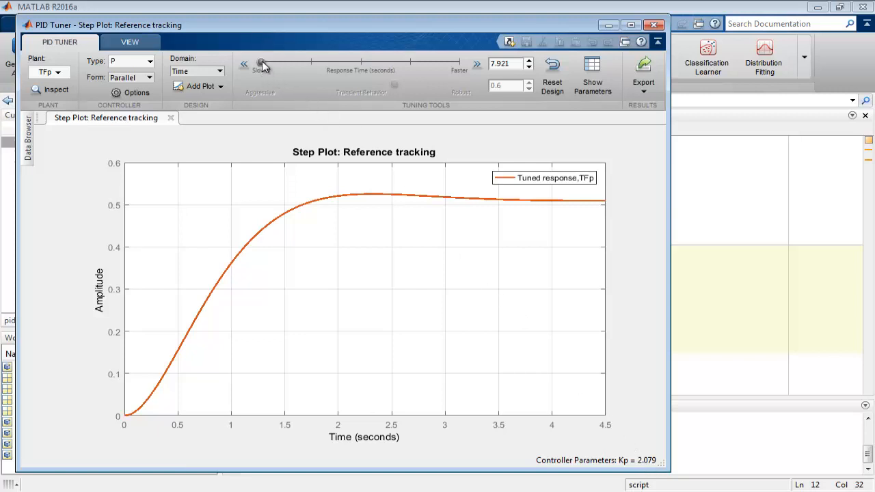
drag(261, 63, 281, 63)
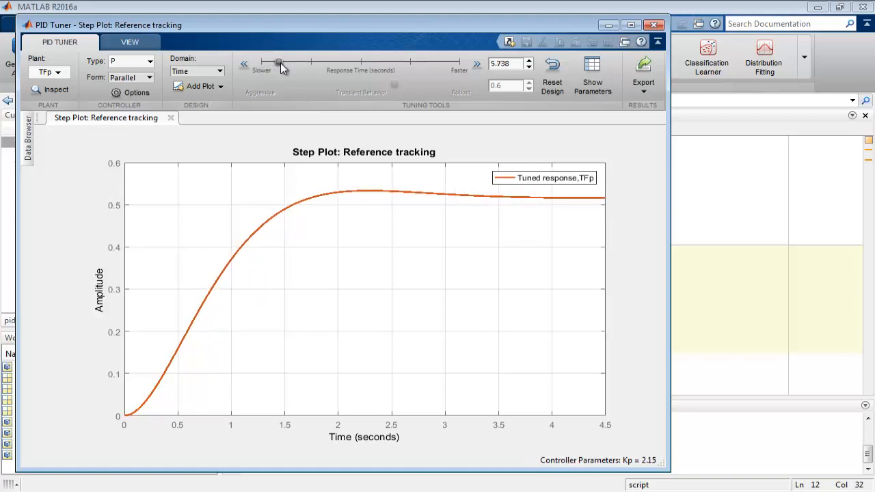
drag(279, 63, 327, 63)
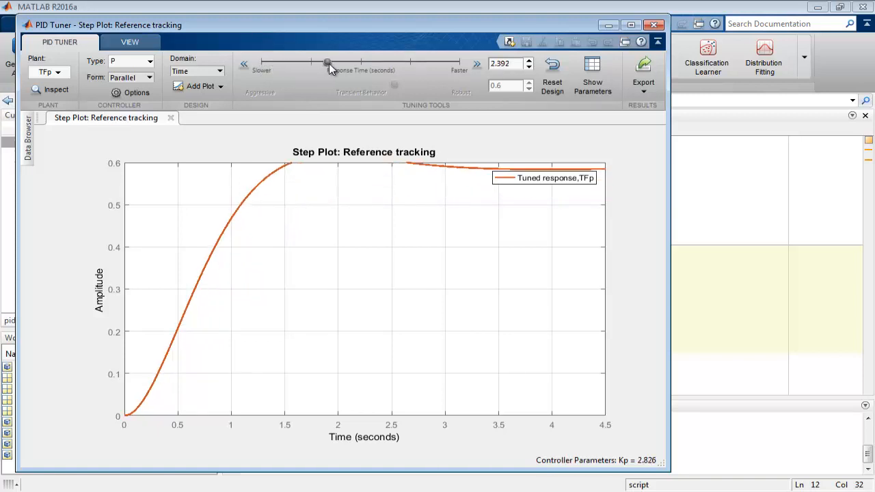
drag(328, 63, 407, 63)
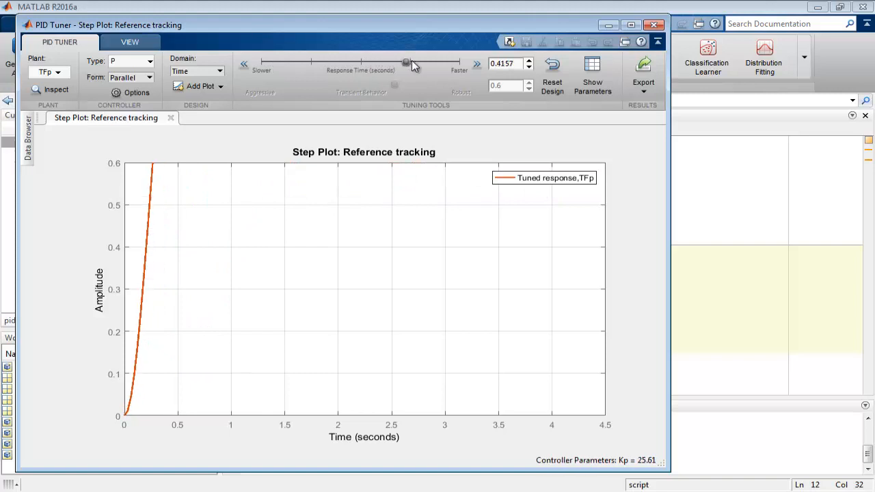
drag(407, 63, 458, 63)
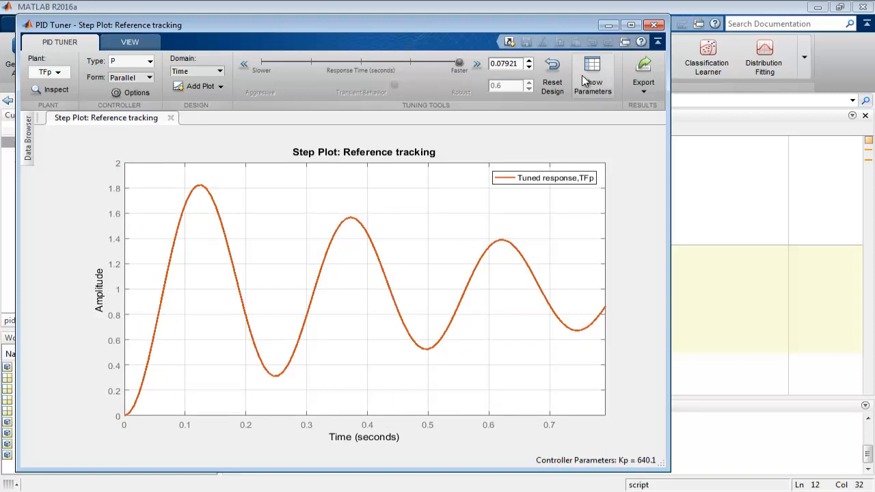
mouse_move(604, 98)
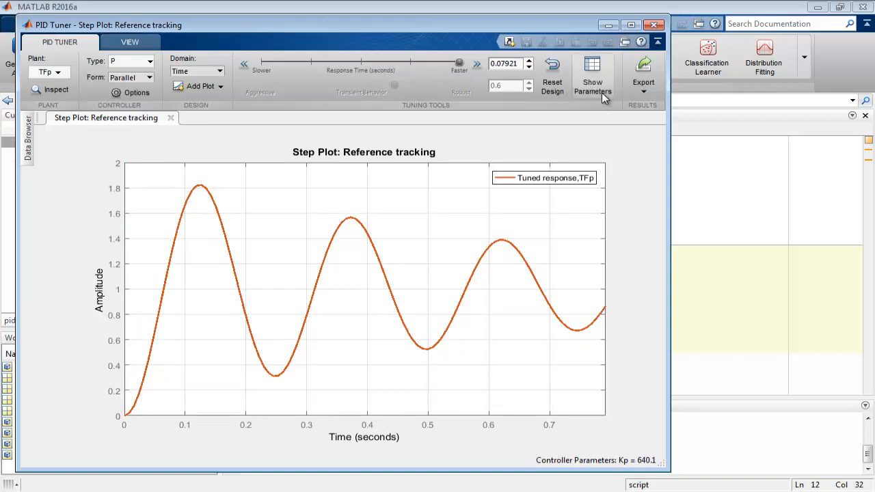
Show controller parameters: Kp ≈ 640.09, 83% overshoot, 0.0431 s rise time, 6.8° phase margin.
click(592, 75)
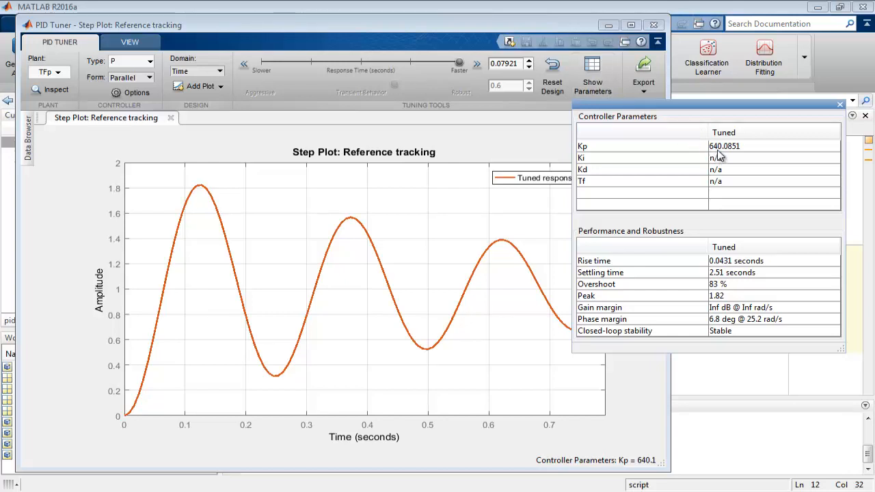
mouse_move(727, 295)
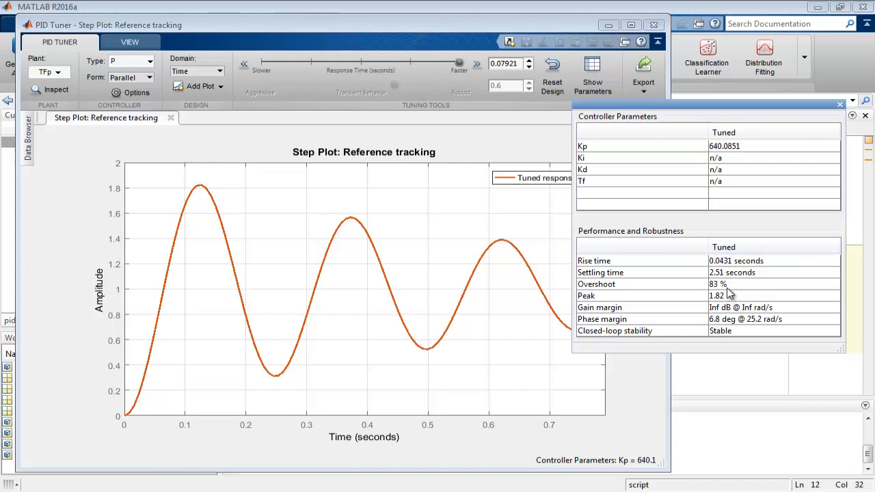
mouse_move(726, 280)
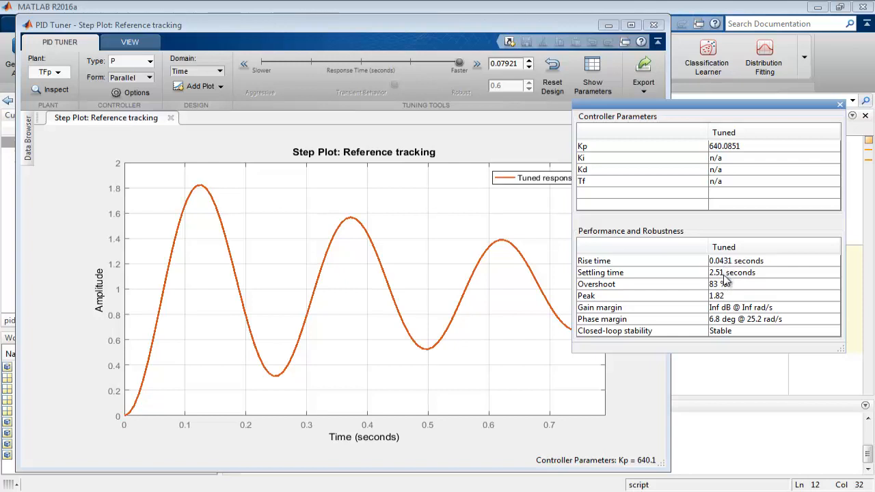
mouse_move(730, 299)
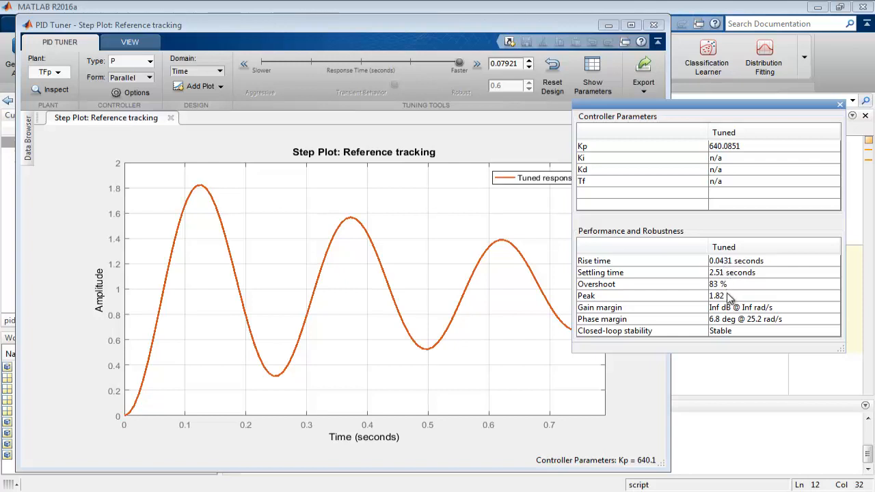
mouse_move(730, 301)
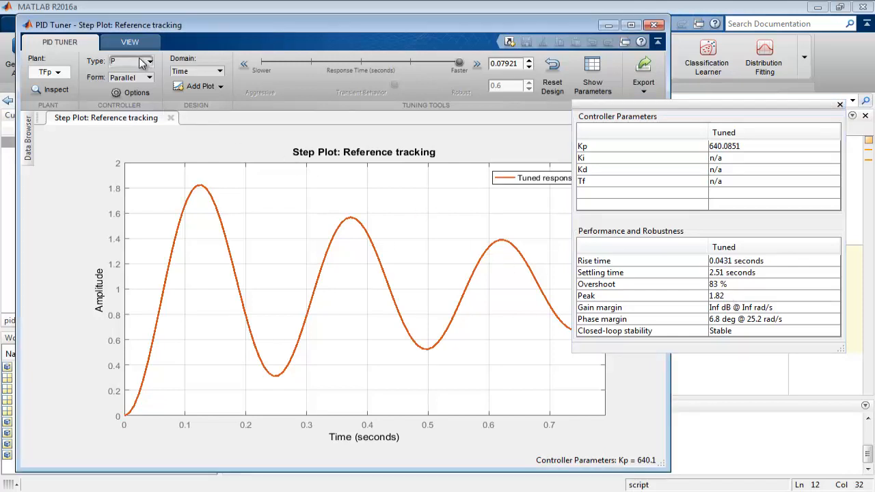
Switch to a PD controller with Transient Behavior 0.9: Kp 75.75, Kd 25.17, 1.41% overshoot.
click(148, 62)
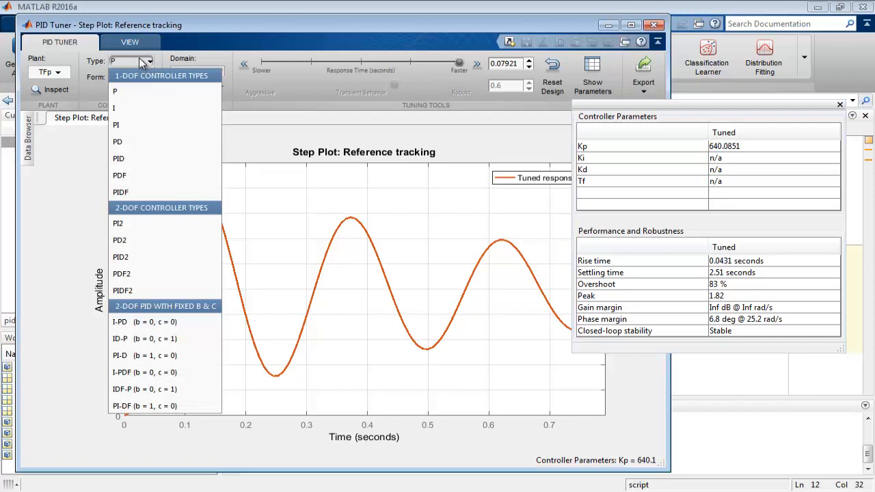
mouse_move(128, 108)
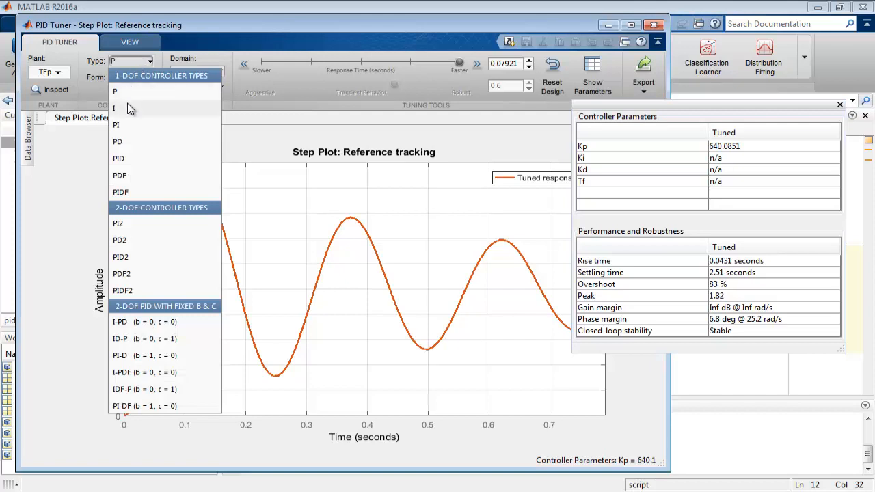
mouse_move(131, 141)
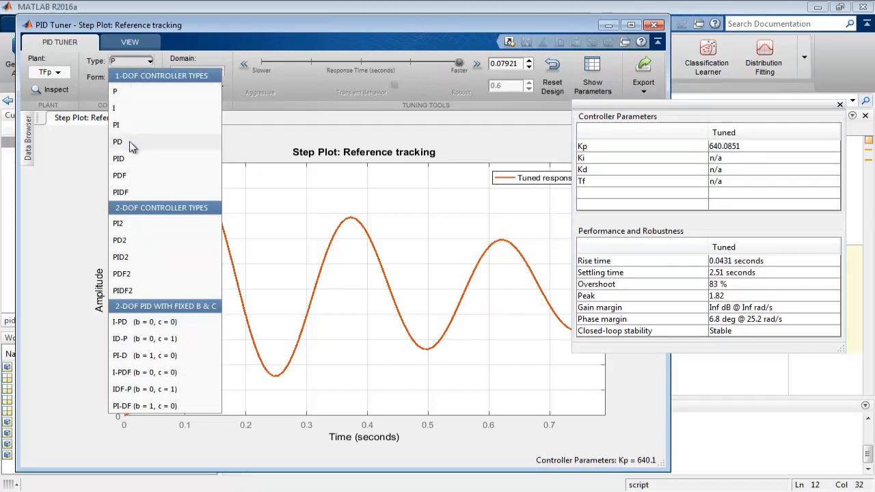
click(118, 141)
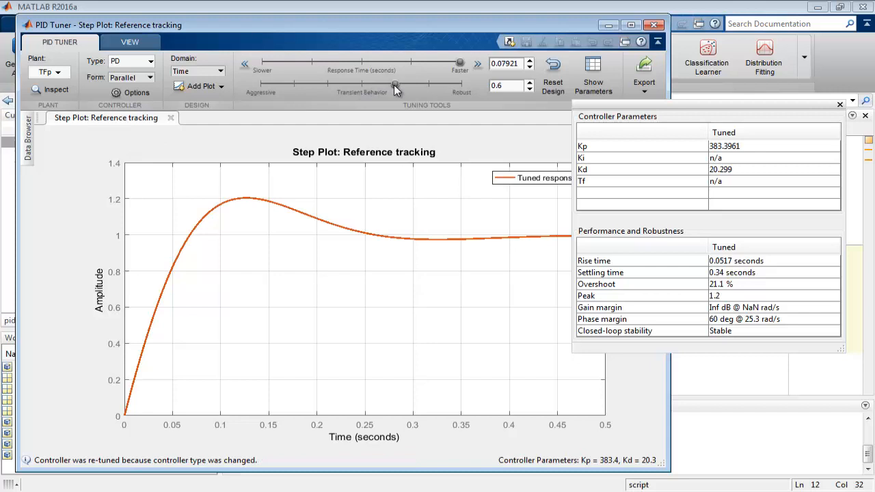
drag(395, 85, 402, 84)
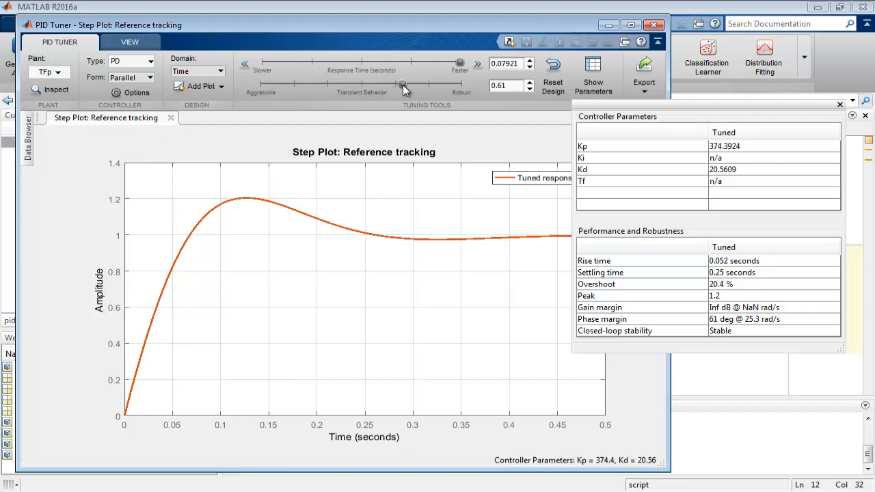
drag(402, 85, 422, 84)
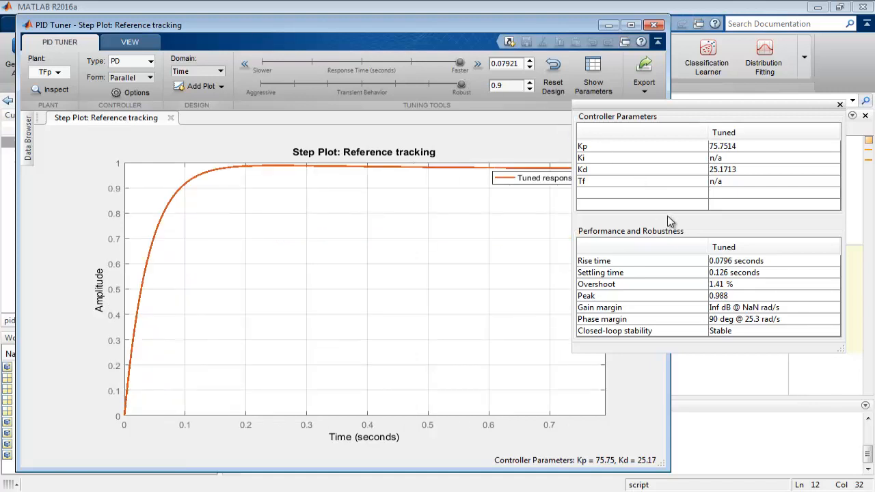
mouse_move(773, 266)
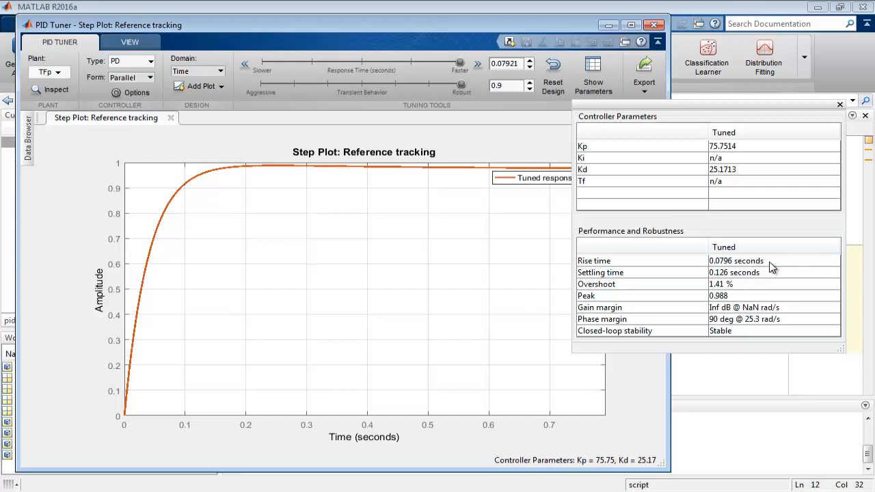
mouse_move(760, 287)
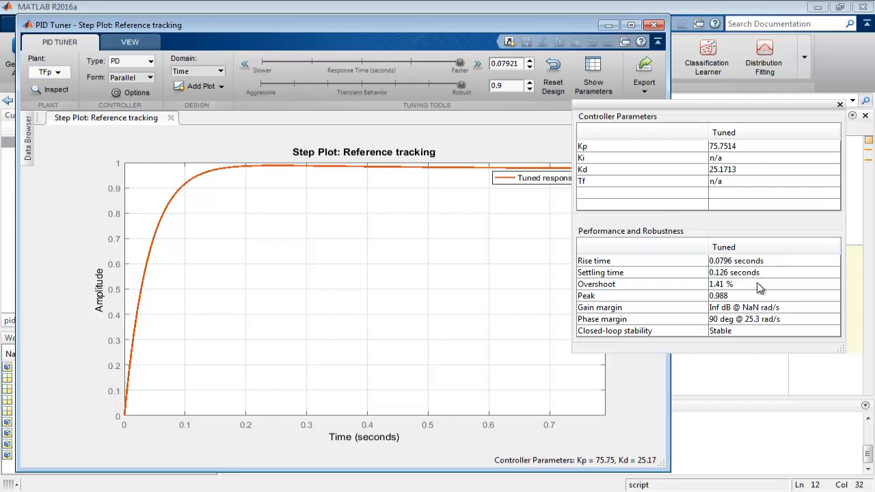
mouse_move(744, 299)
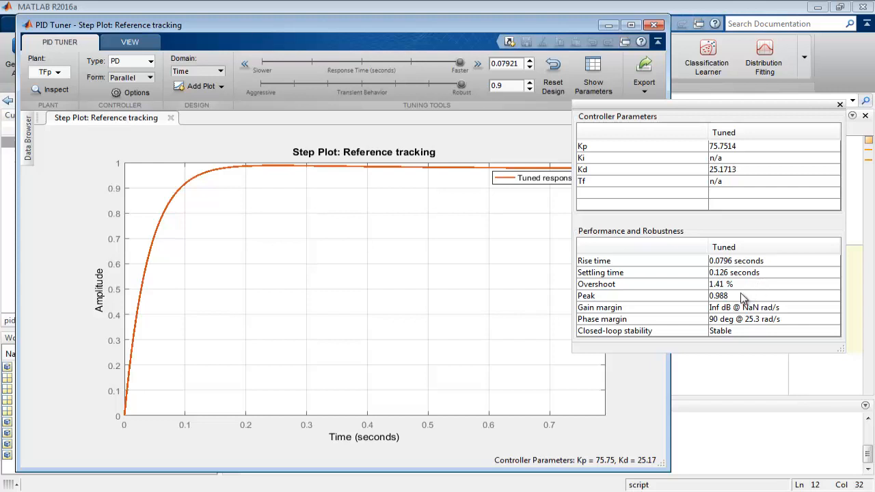
mouse_move(736, 303)
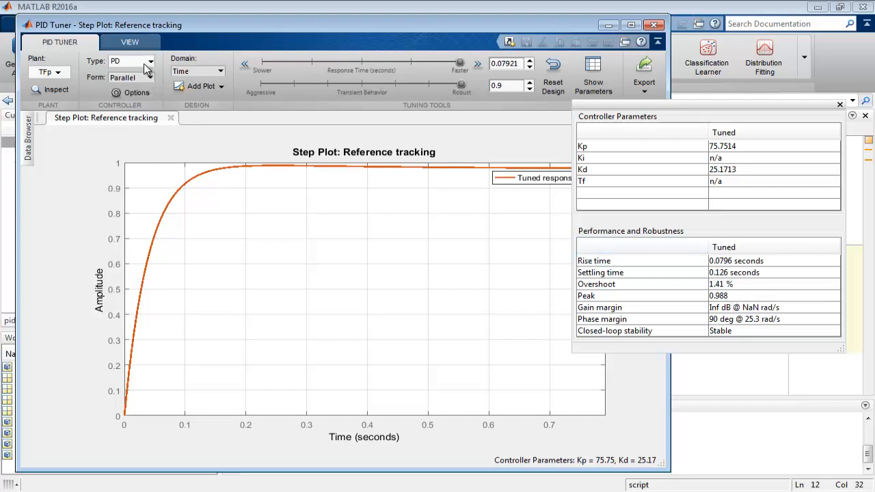
click(149, 60)
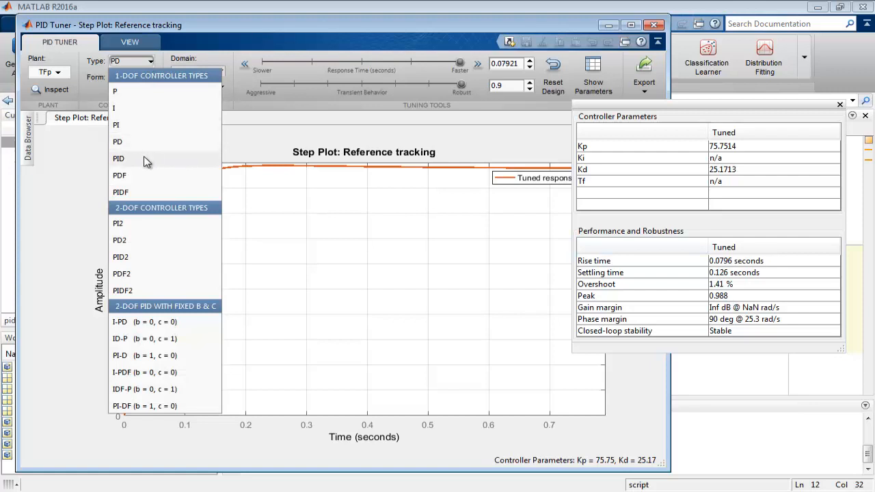
click(118, 159)
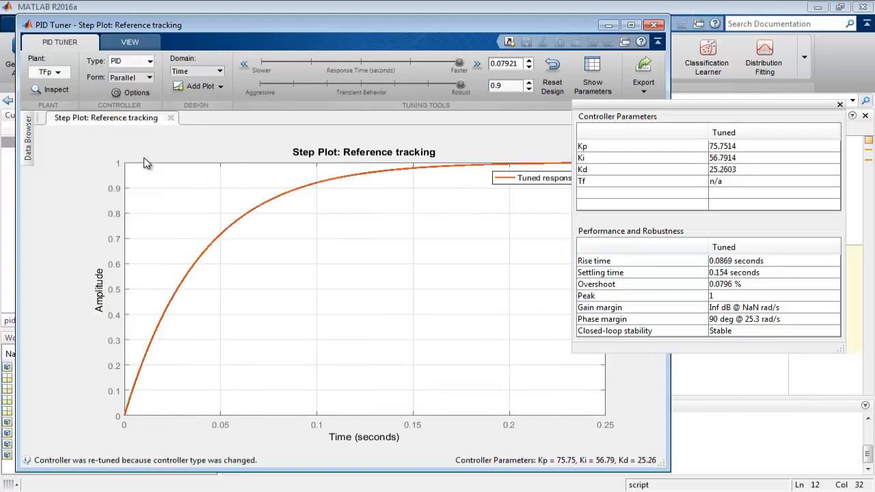
mouse_move(449, 132)
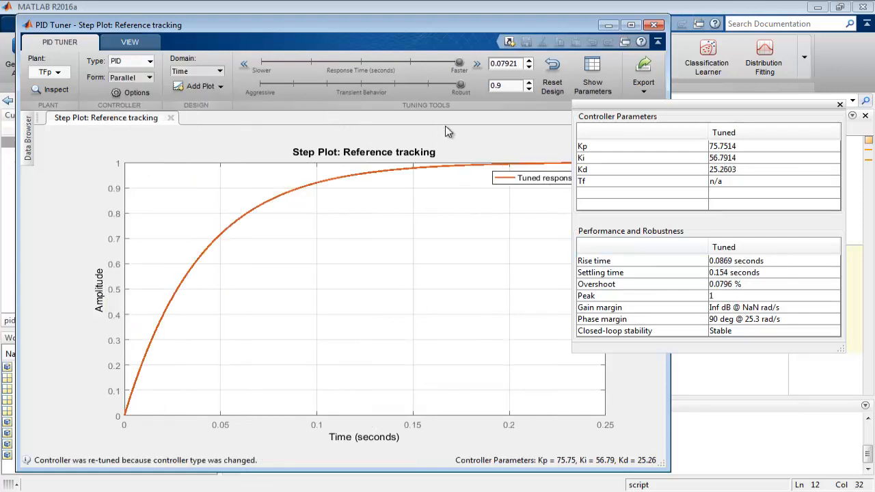
mouse_move(704, 301)
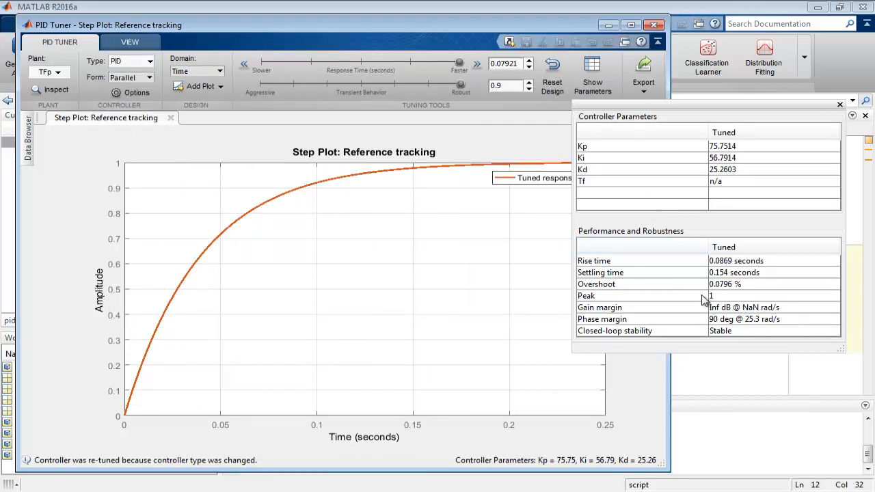
mouse_move(724, 303)
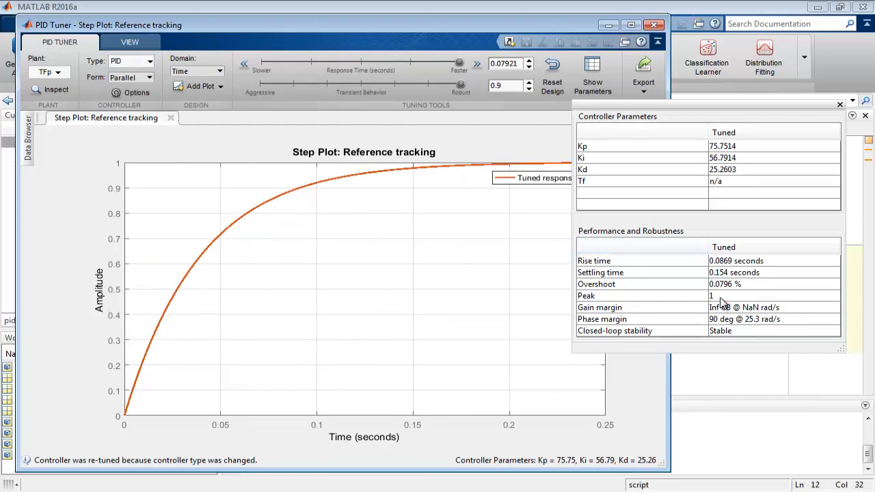
mouse_move(735, 294)
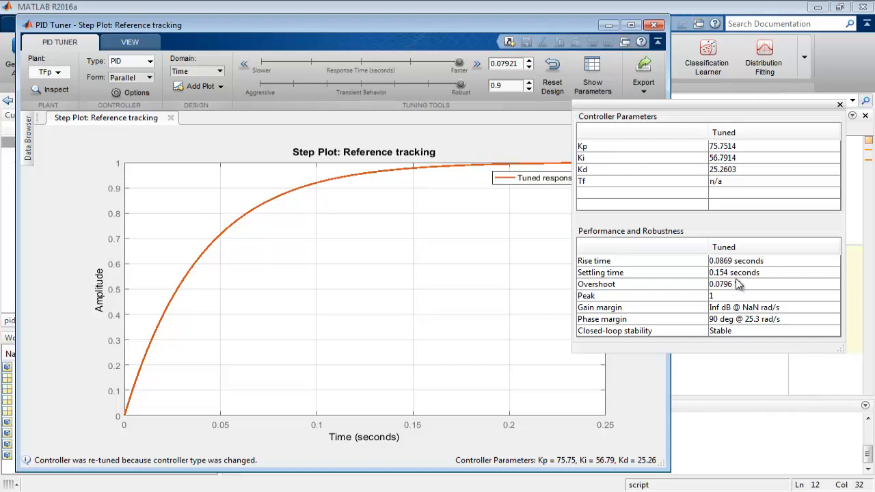
mouse_move(737, 283)
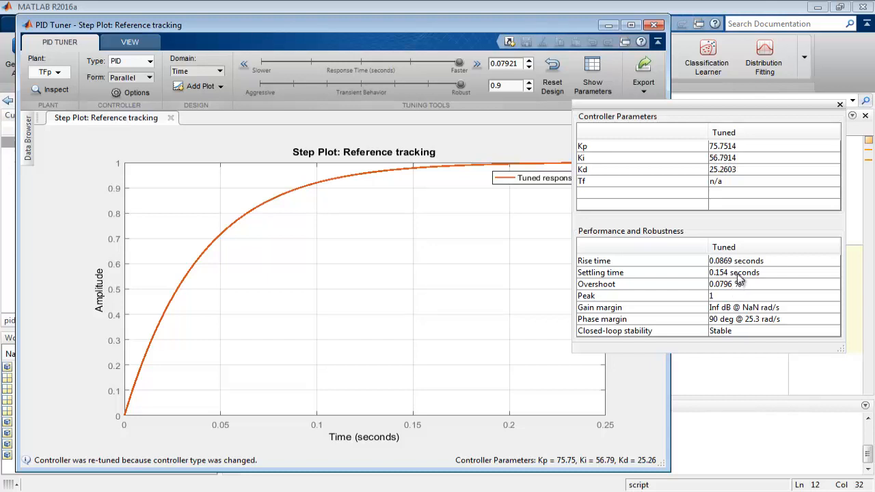
mouse_move(739, 276)
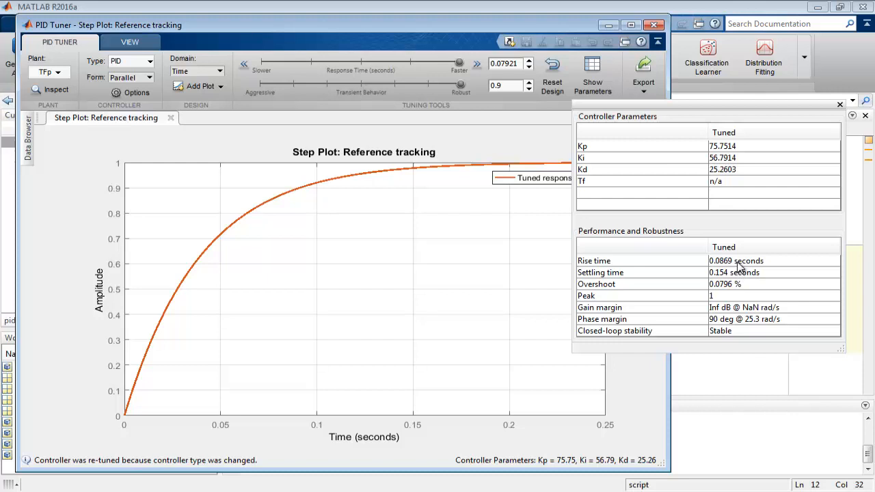
mouse_move(744, 149)
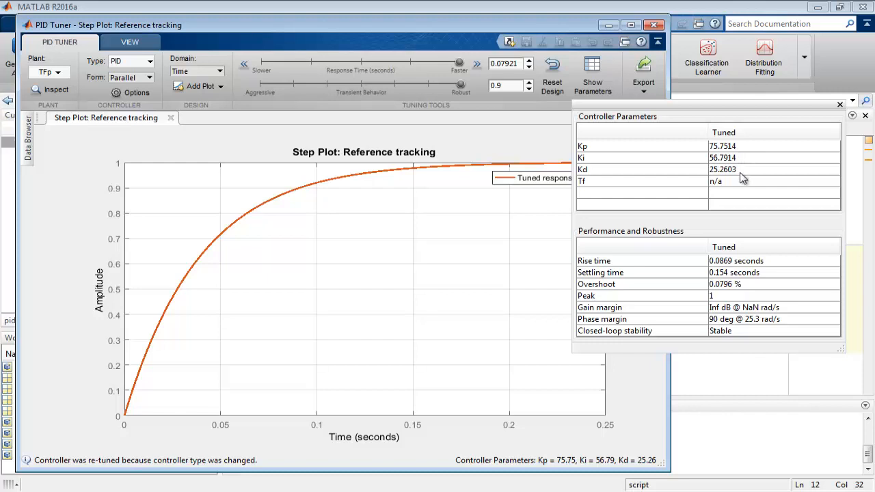
mouse_move(558, 472)
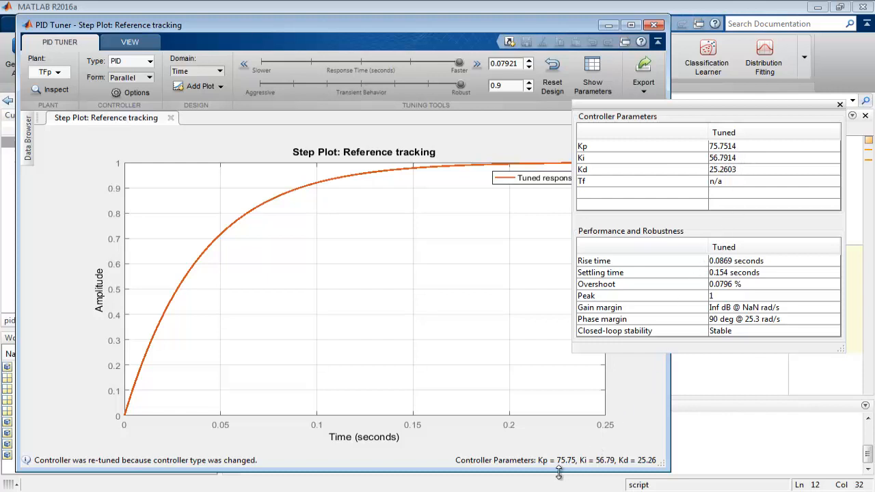
right_click(328, 260)
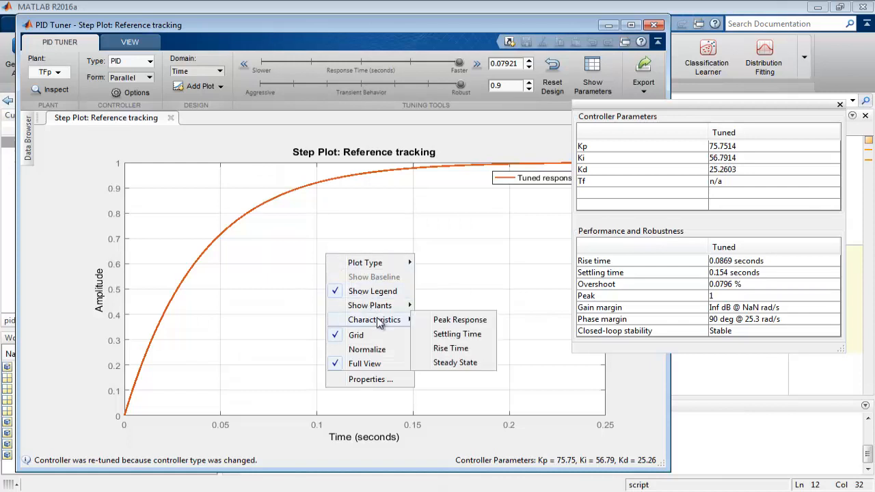
click(437, 350)
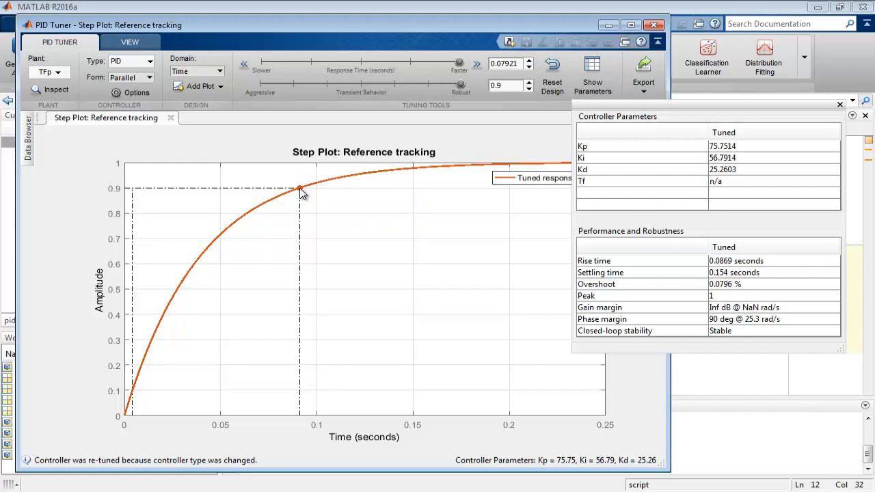
mouse_move(300, 188)
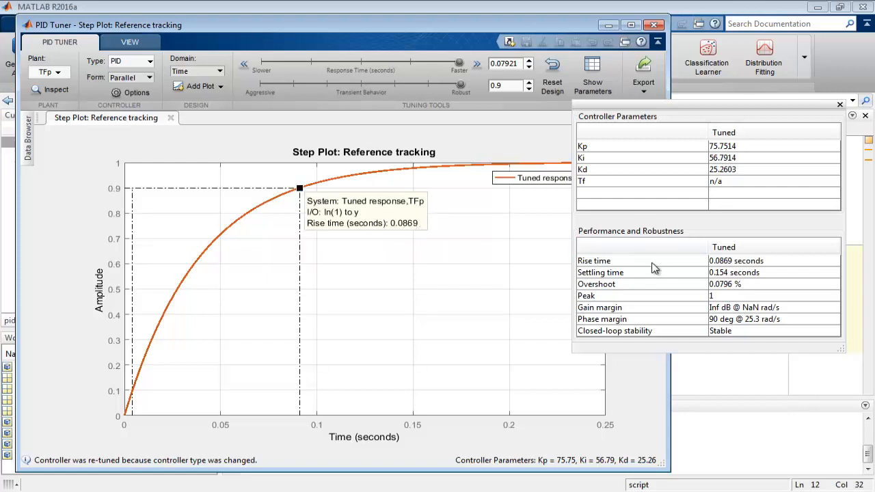
mouse_move(717, 271)
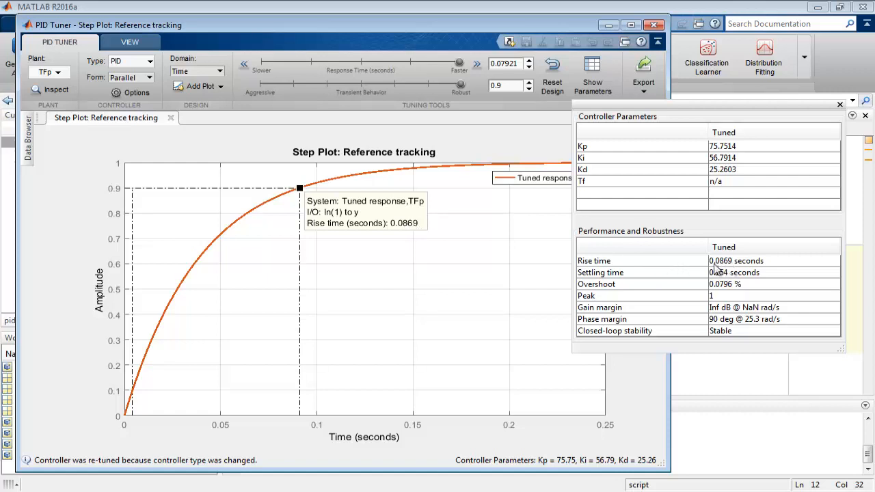
mouse_move(520, 287)
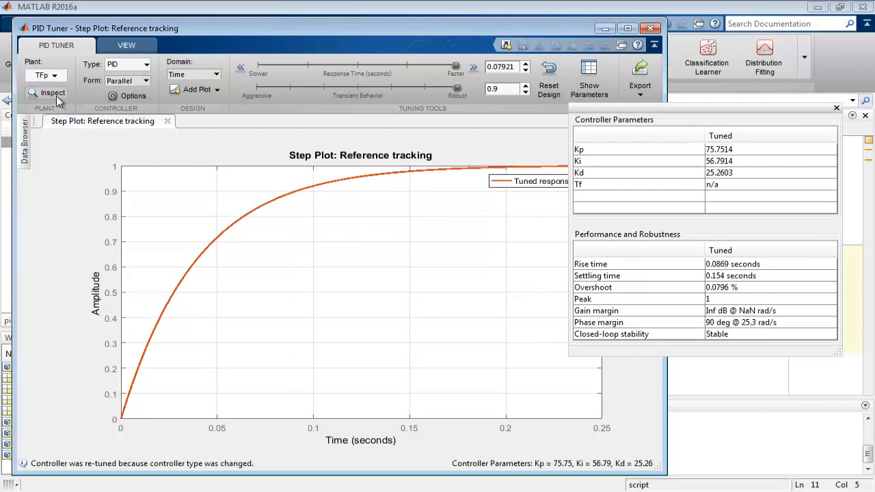
Keep the controller Form as Parallel and return to pid_step.m with kp = 75.75.
click(52, 93)
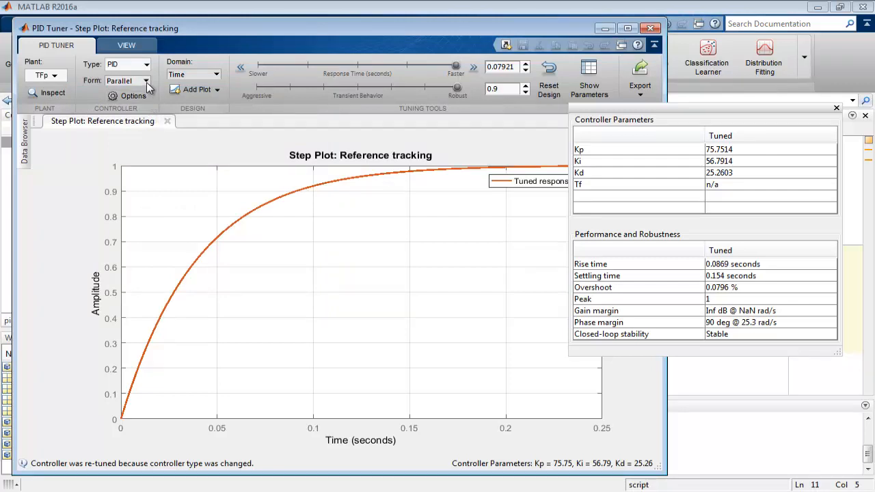
click(147, 81)
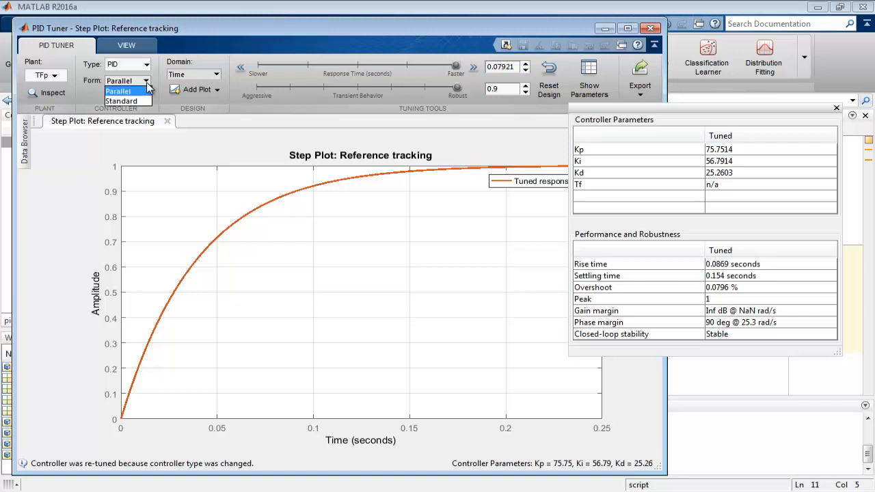
click(121, 101)
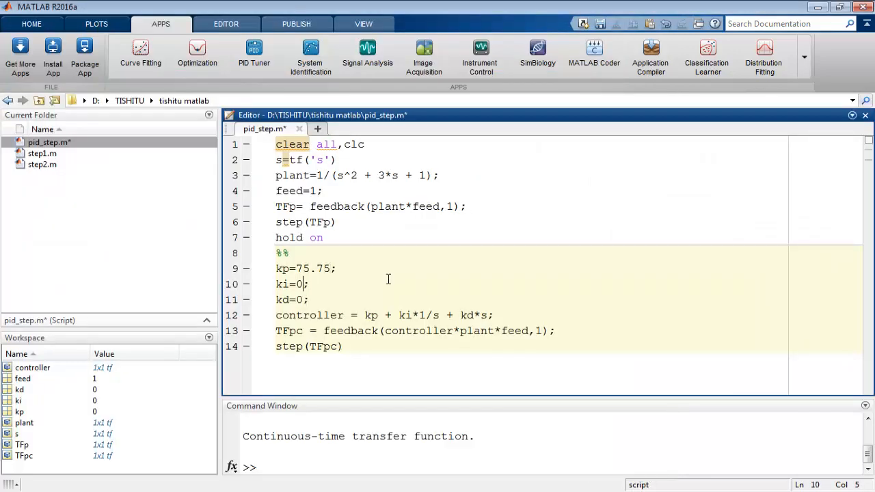
Enter ki = 56.79 and kd = 25.26, then run the script to plot a response rising to 1.
text(56.79)
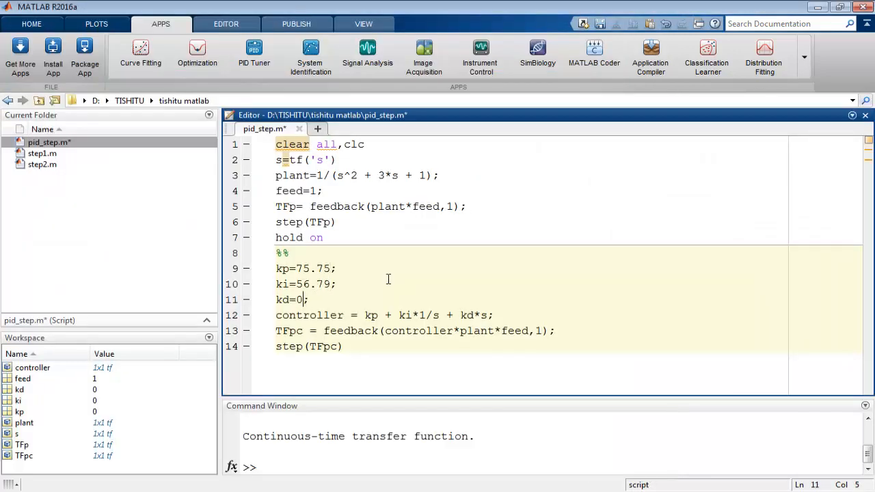
text(25.26)
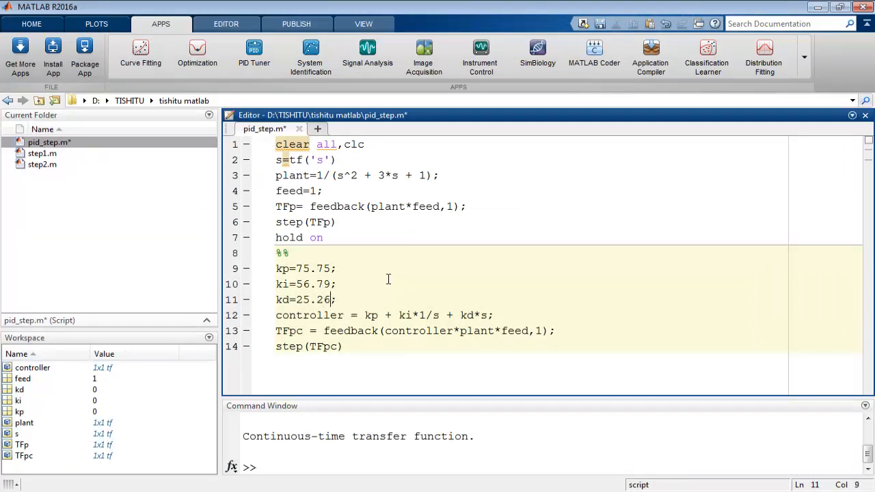
click(225, 23)
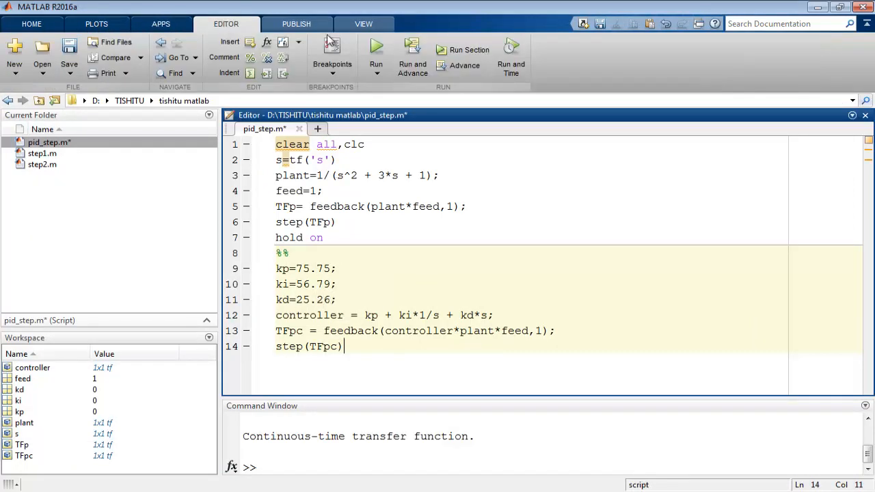
click(376, 49)
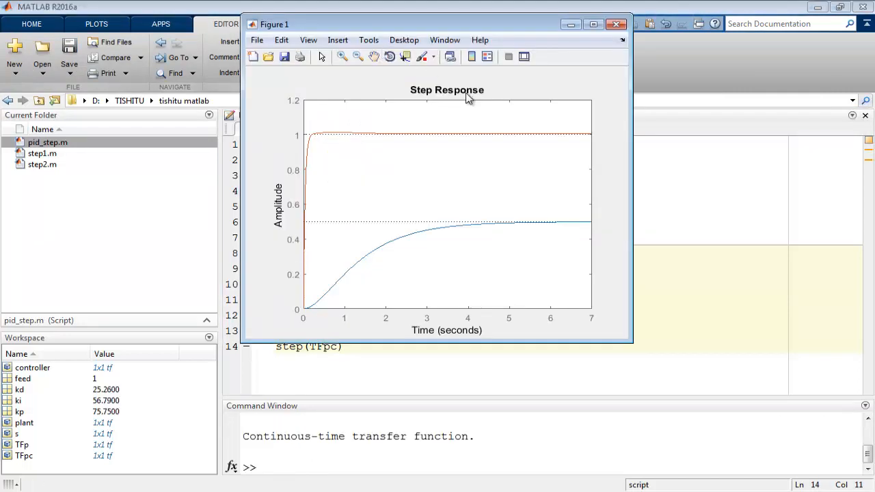
mouse_move(451, 160)
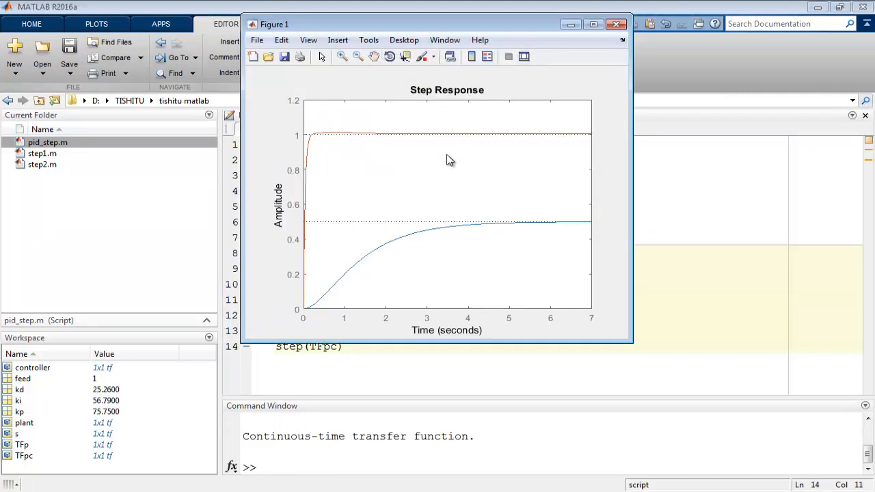
Add the Rise Time characteristic and show the tuned response's rise time of 0.0865 s.
right_click(451, 160)
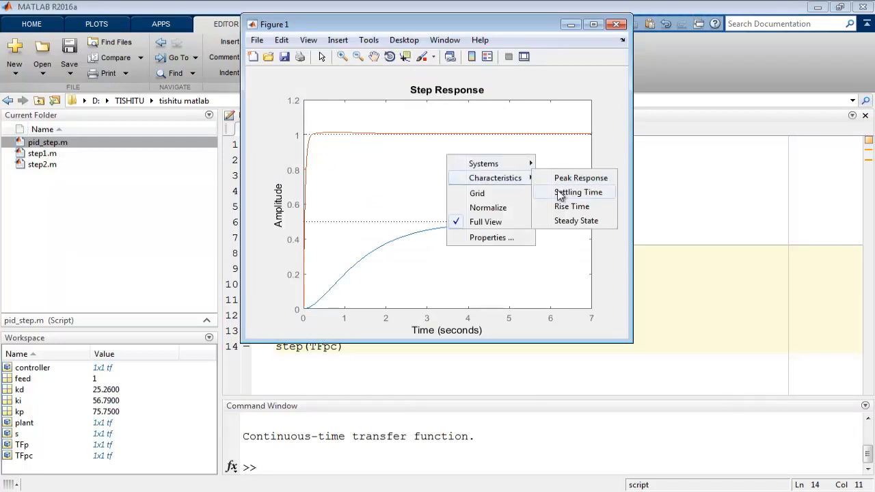
click(578, 191)
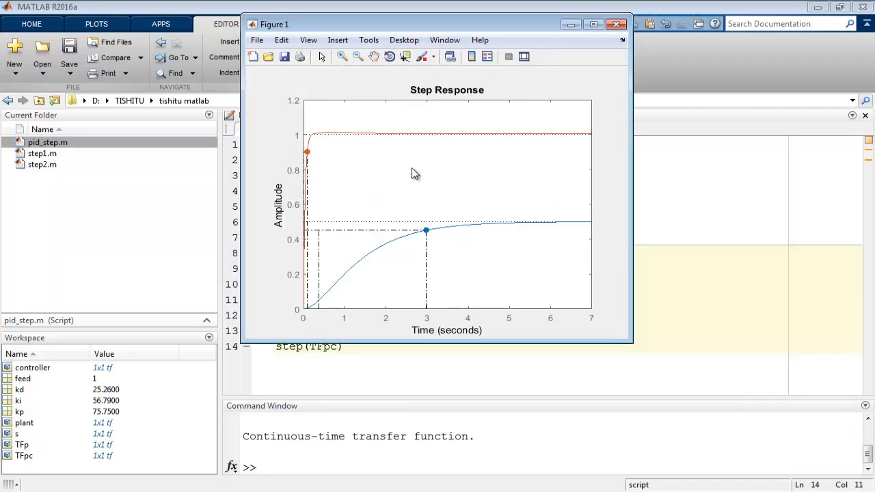
click(306, 153)
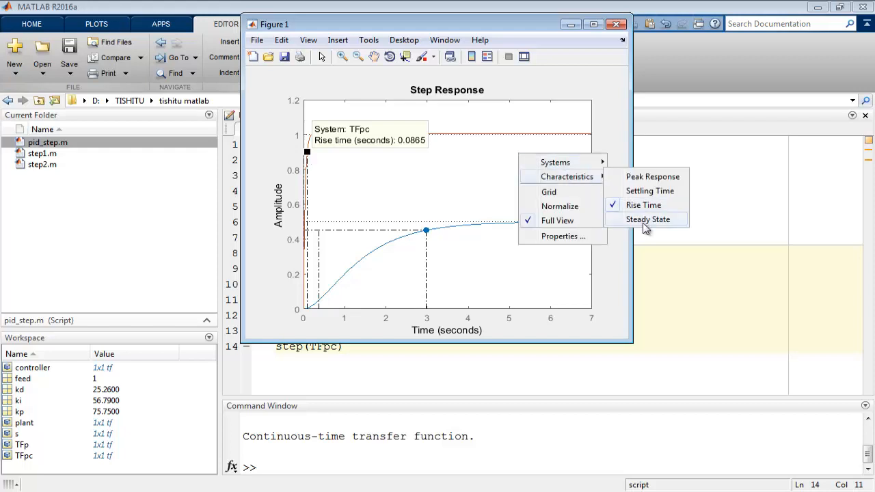
Add the Steady State characteristic and show TFpc's final value of 1.
click(648, 219)
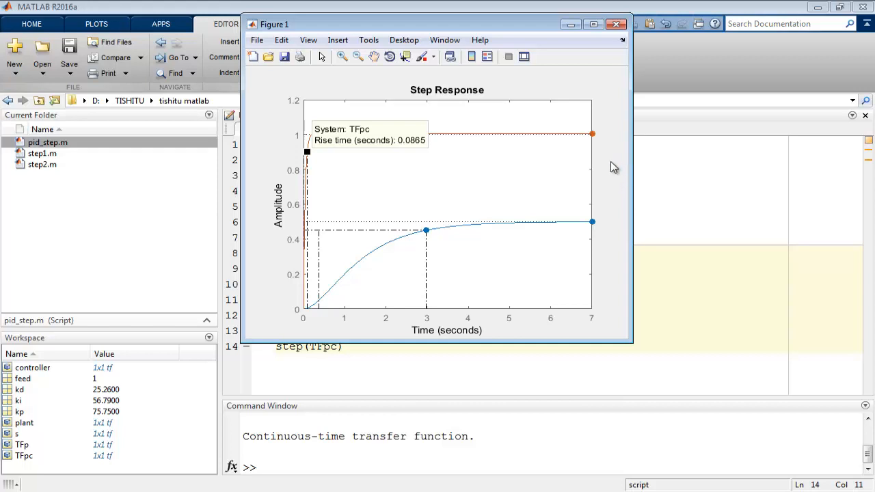
mouse_move(594, 136)
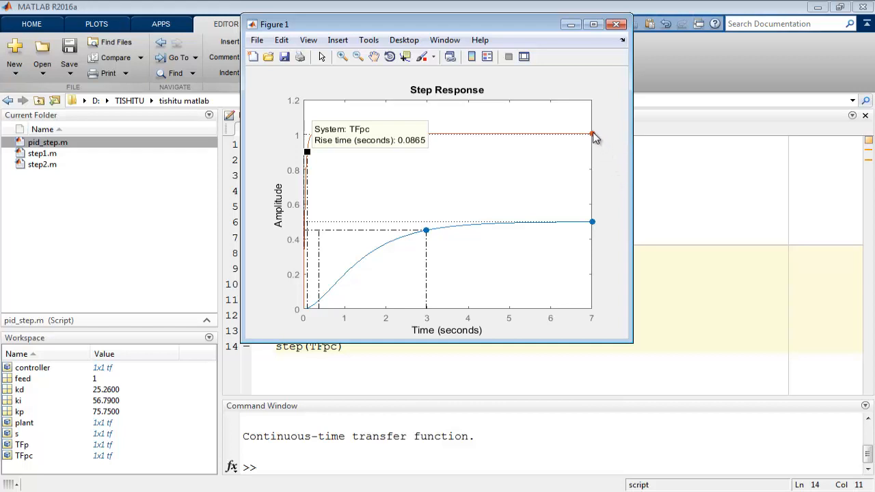
click(592, 134)
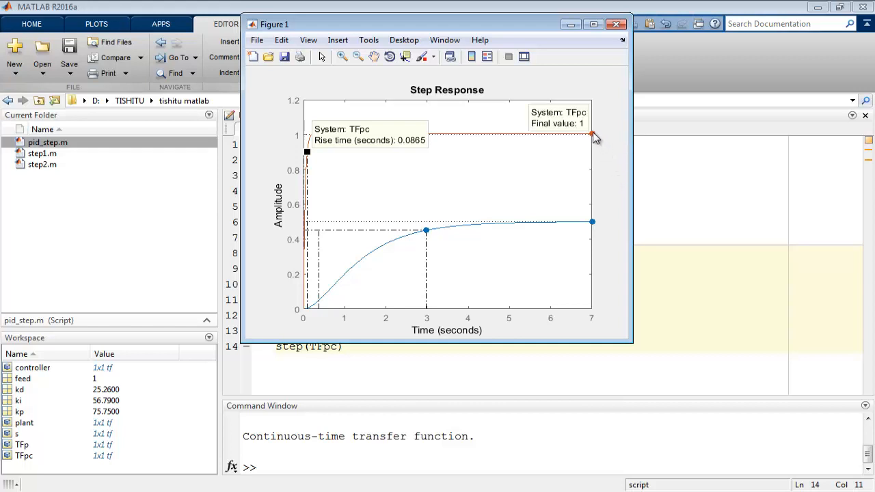
mouse_move(582, 150)
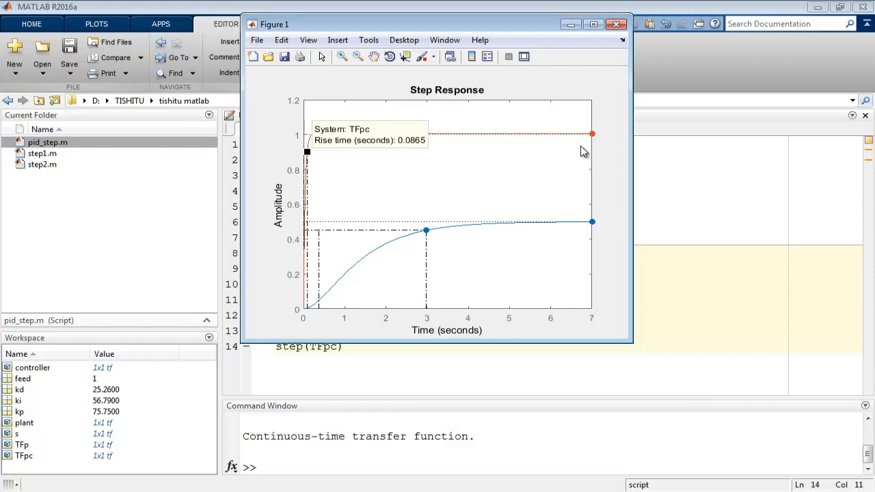
mouse_move(593, 140)
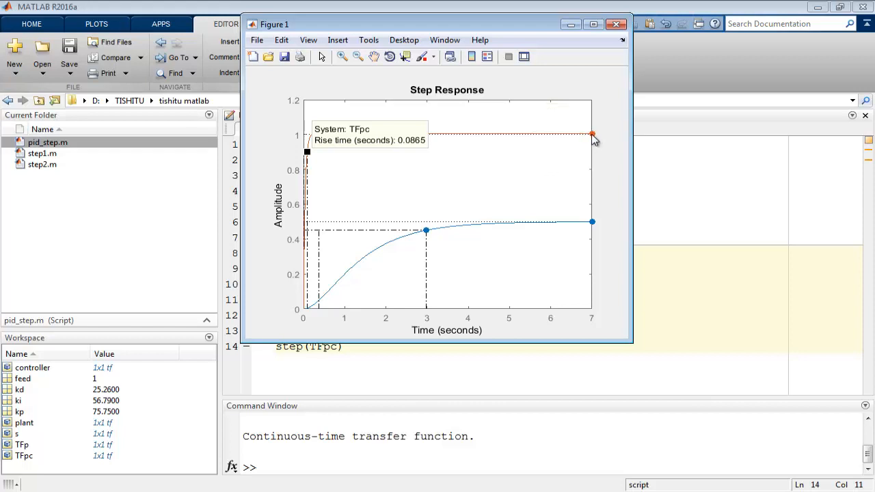
click(592, 134)
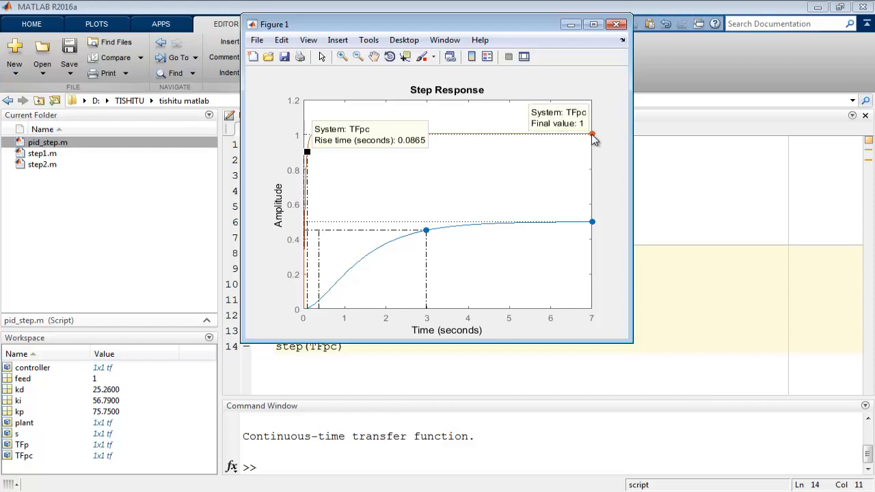